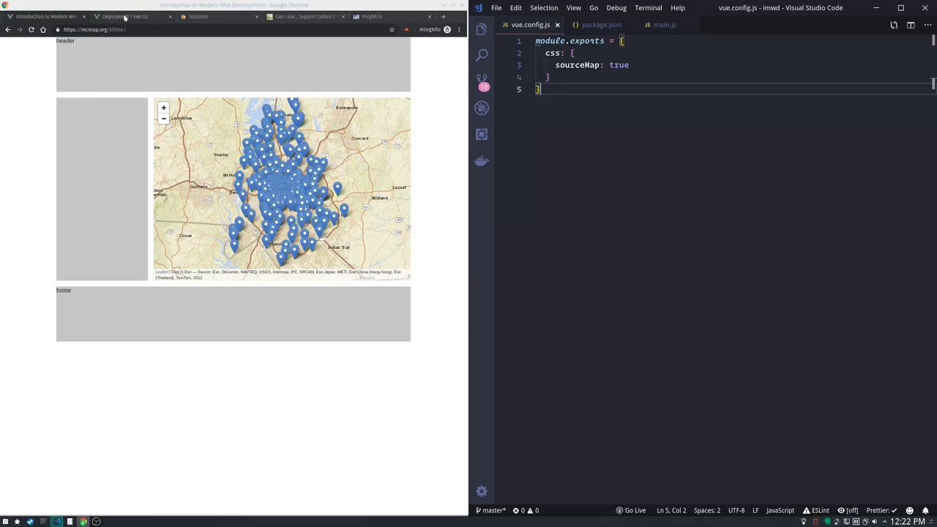
Add publicPath: process.env.NODE_ENV === 'production' ? '' : '/' above the css option in vue.config.js.
{"action": "left_click", "coordinate": [129, 16]}
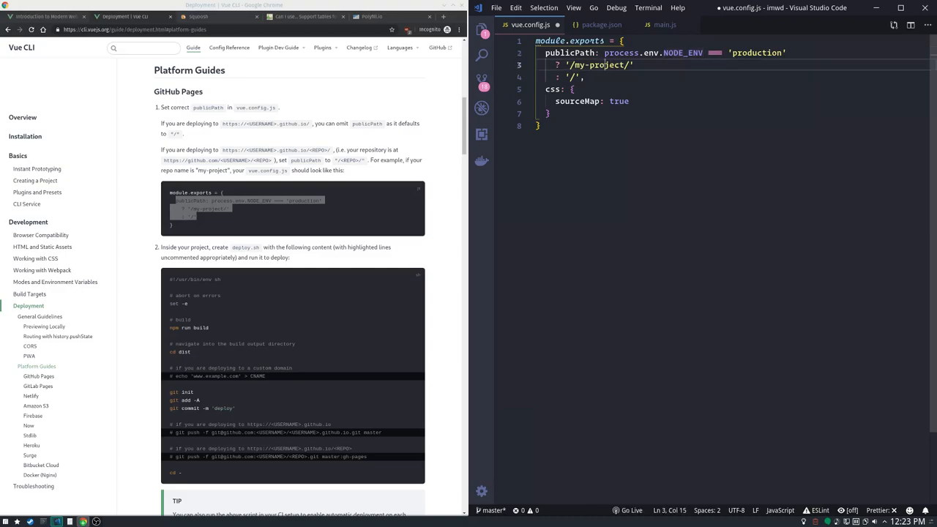
{"action": "left_click", "coordinate": [574, 76]}
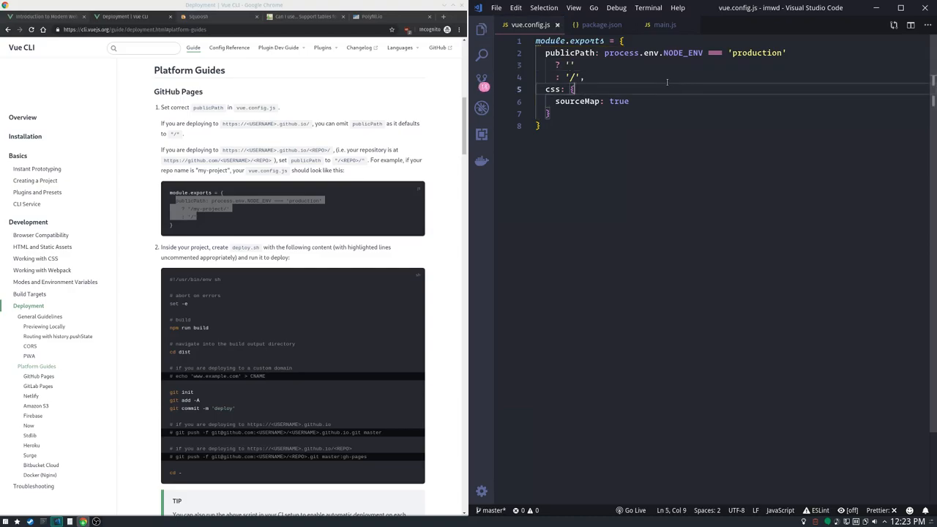
Append --modern to the vue-cli-service build script in package.json.
{"action": "left_click", "coordinate": [600, 23]}
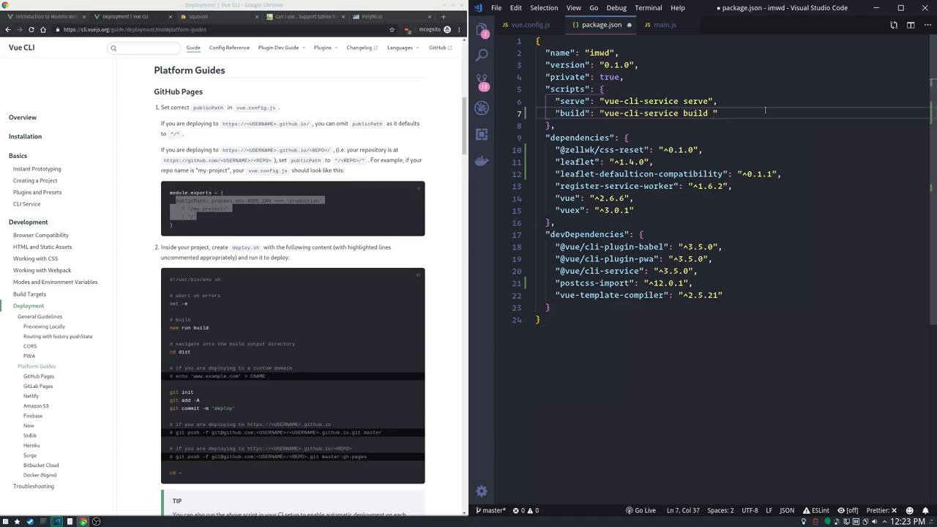
{"action": "type", "text": "--m"}
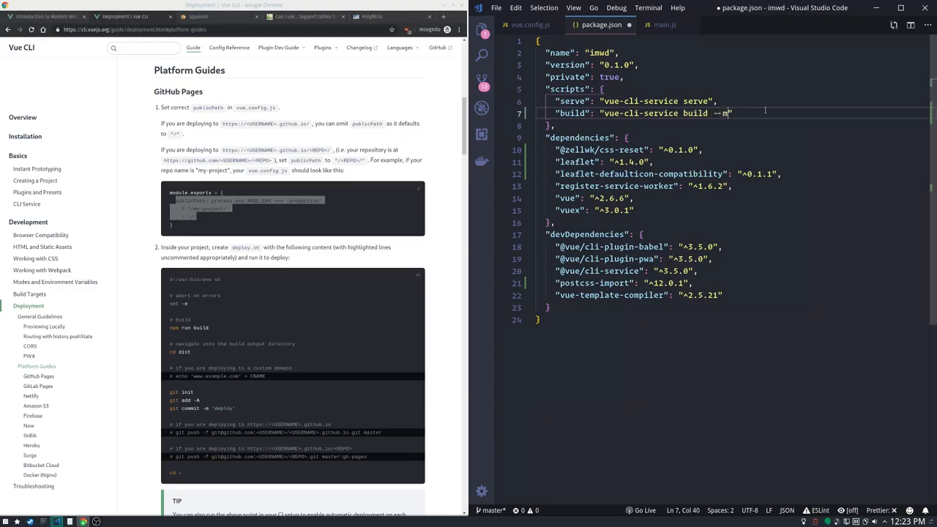
{"action": "type", "text": "odern"}
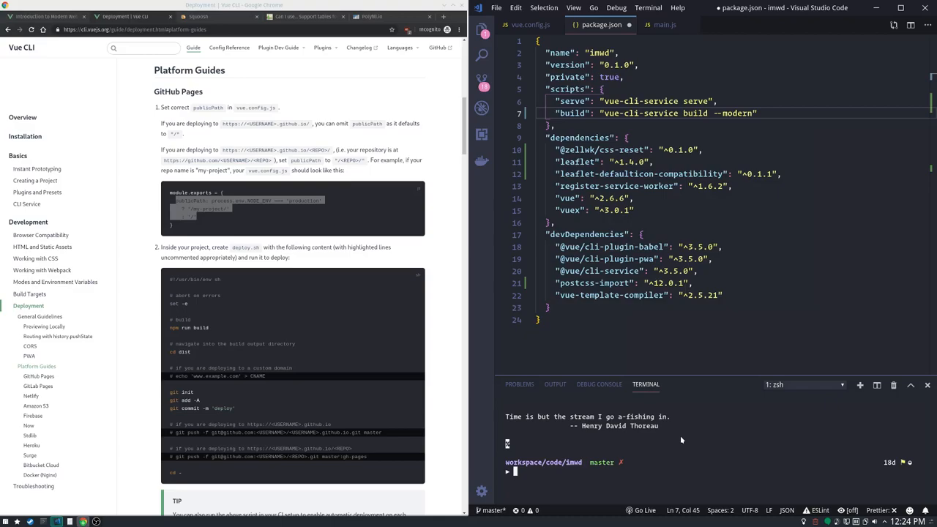
{"action": "mouse_move", "coordinate": [726, 436]}
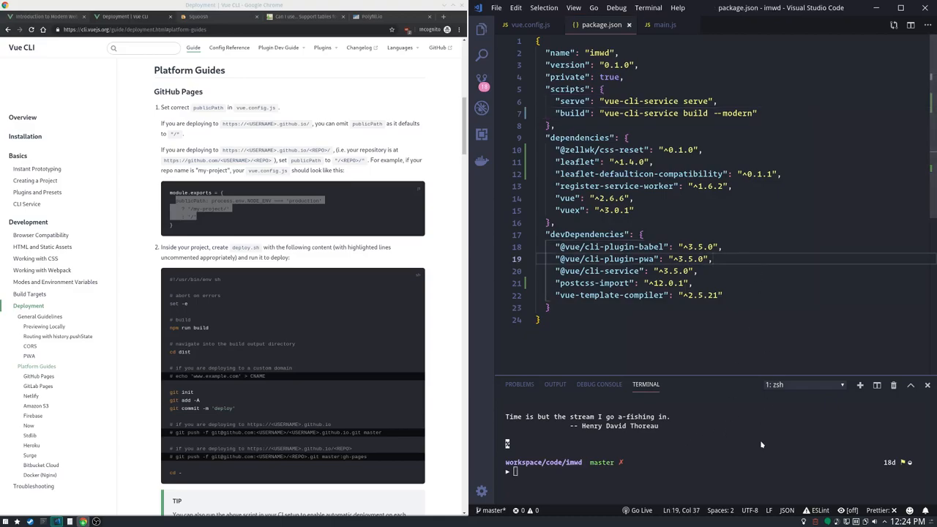
Run npm run build in the terminal and review the output with its size warnings.
{"action": "type", "text": "npm run"}
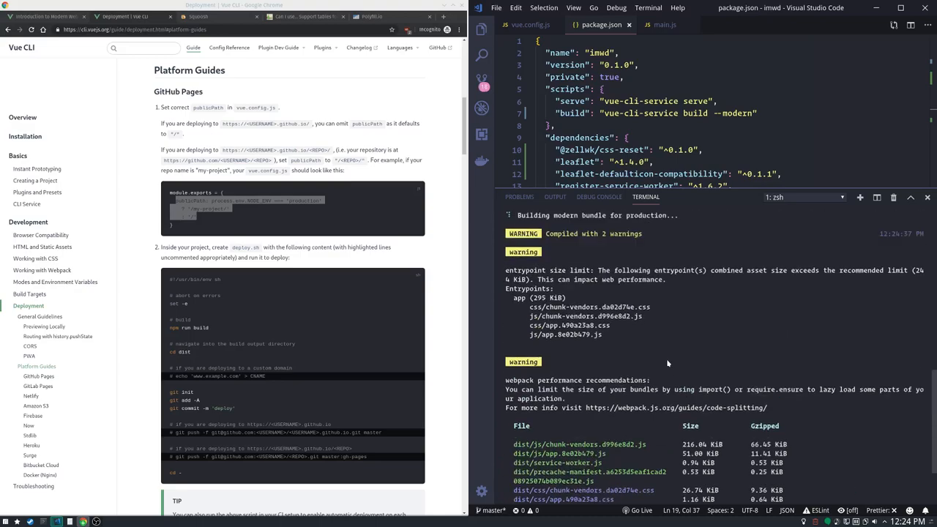
{"action": "scroll", "scroll_direction": "down", "scroll_amount": 3}
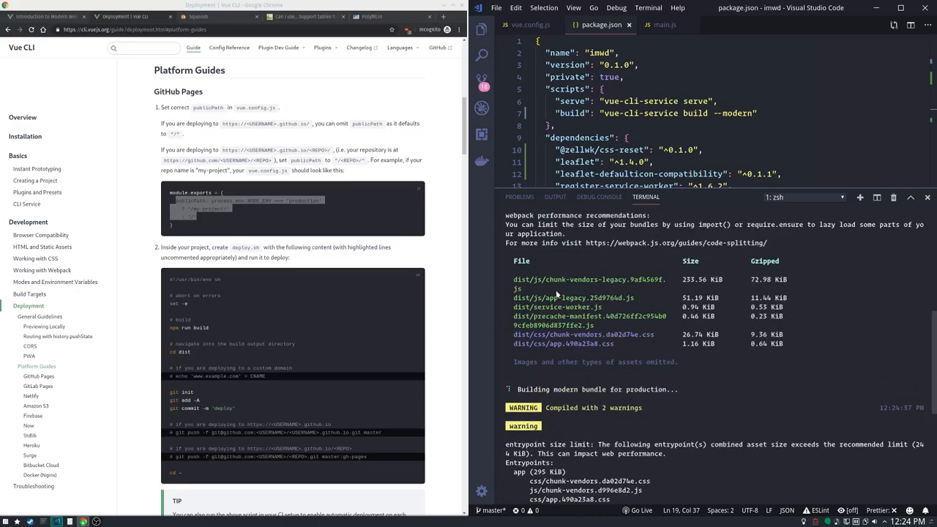
{"action": "scroll", "scroll_direction": "down", "scroll_amount": 3}
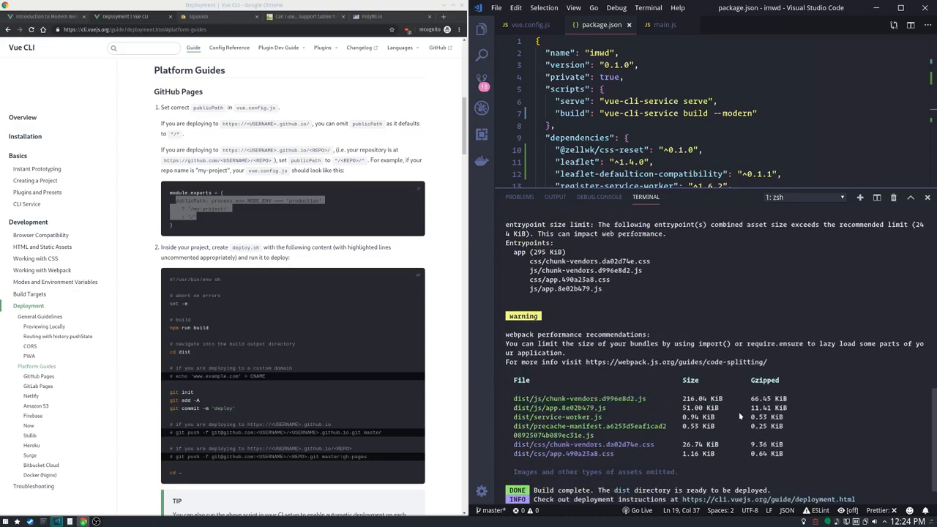
{"action": "mouse_move", "coordinate": [728, 409]}
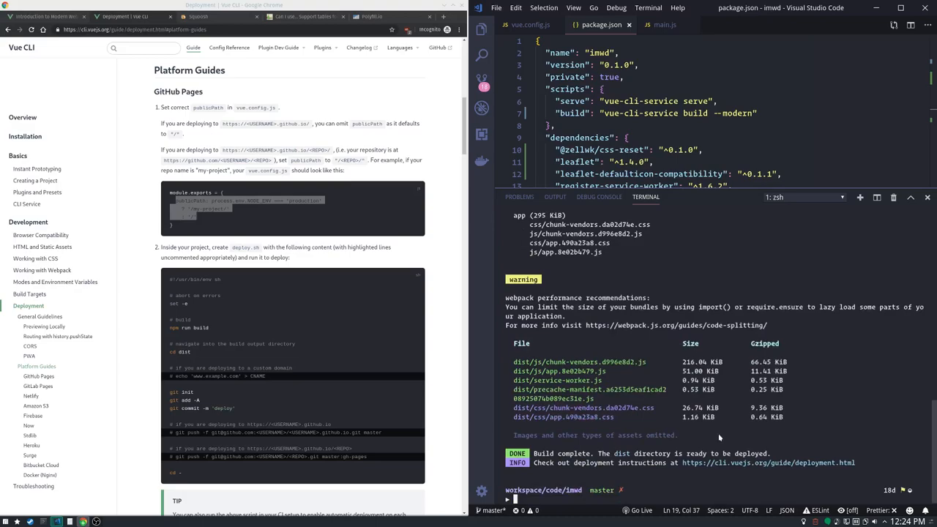
{"action": "mouse_move", "coordinate": [600, 308]}
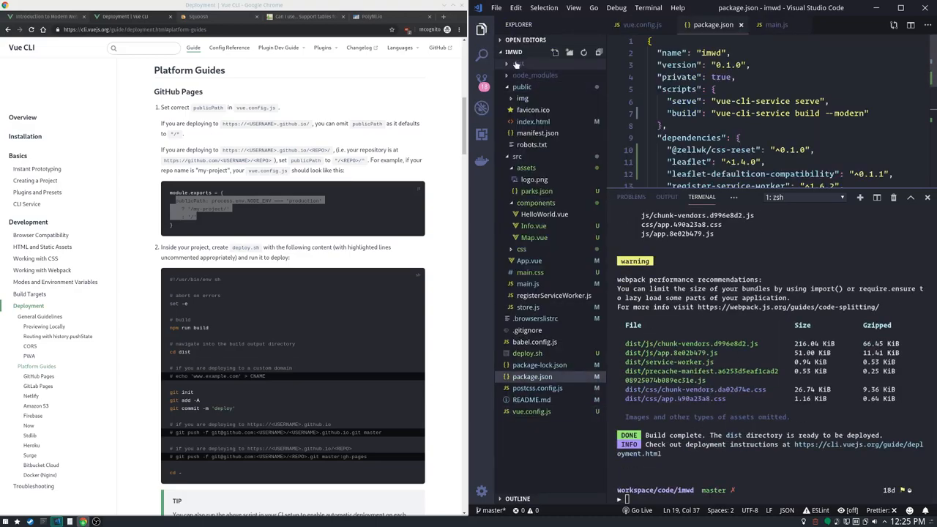
{"action": "left_click", "coordinate": [518, 64]}
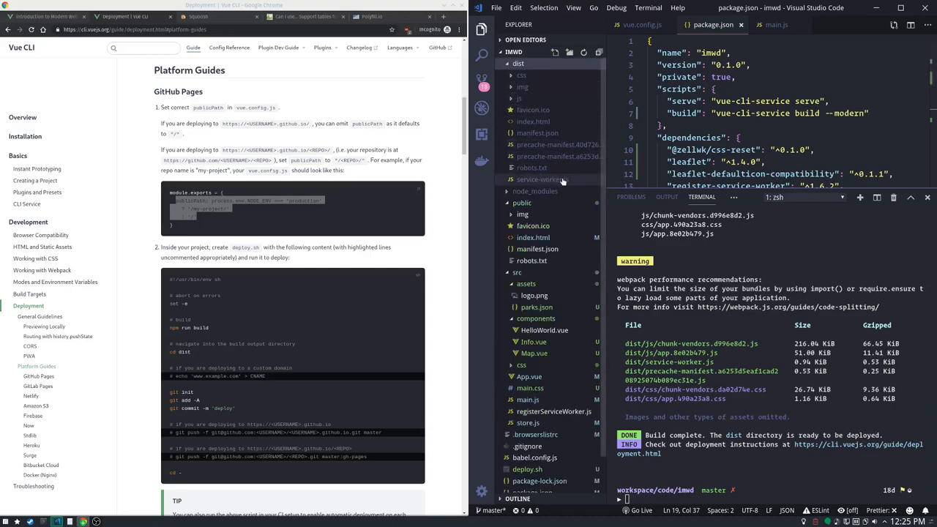
{"action": "mouse_move", "coordinate": [558, 144]}
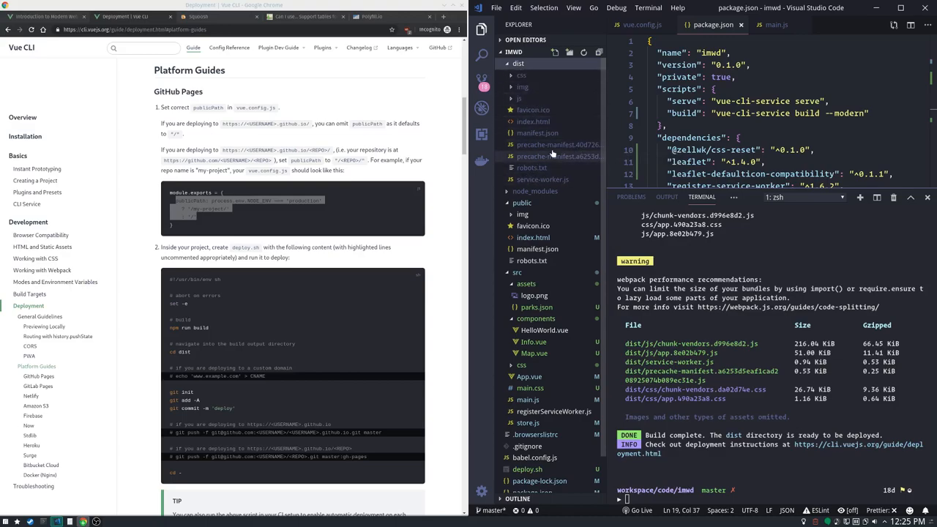
{"action": "mouse_move", "coordinate": [556, 145]}
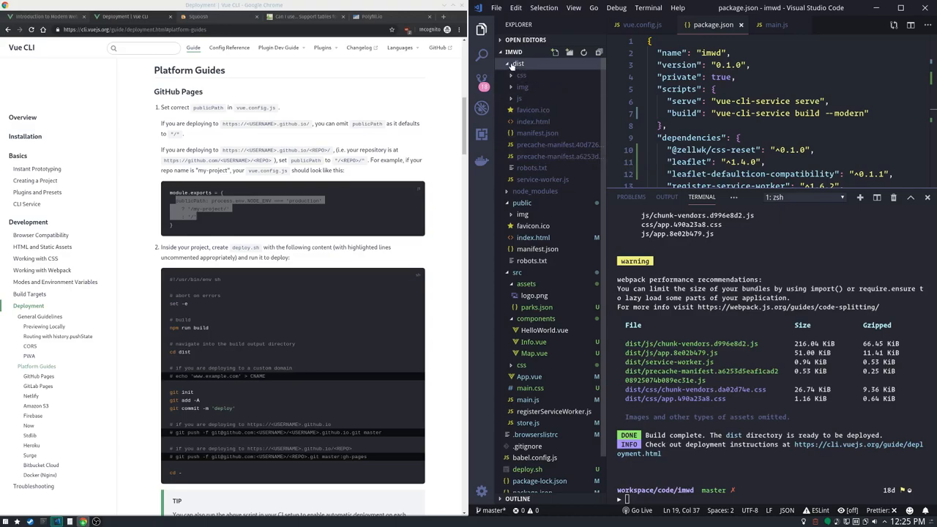
{"action": "left_click", "coordinate": [518, 63]}
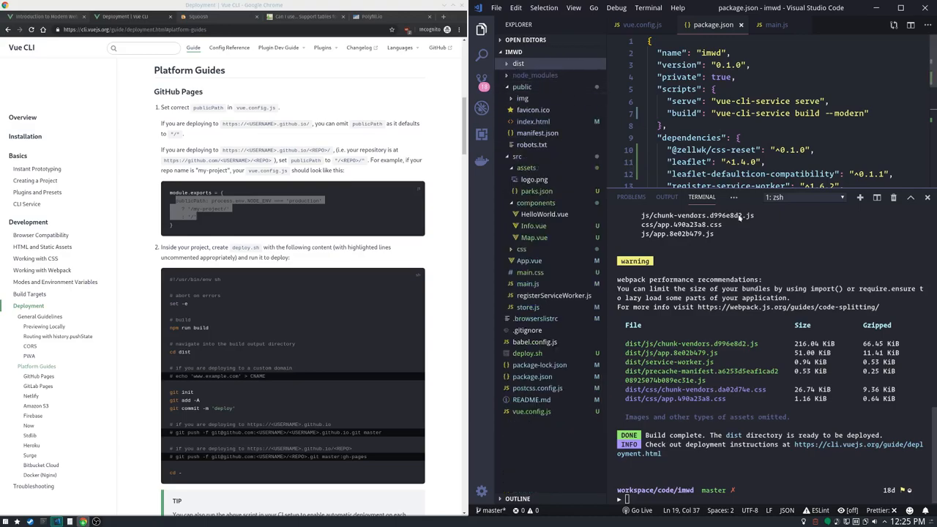
{"action": "mouse_move", "coordinate": [764, 197]}
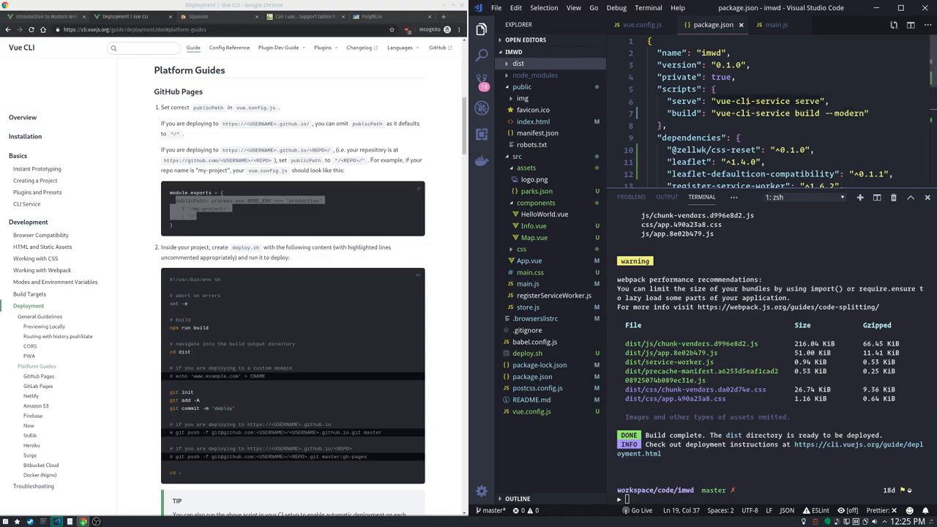
{"action": "scroll", "scroll_direction": "down", "scroll_amount": 3}
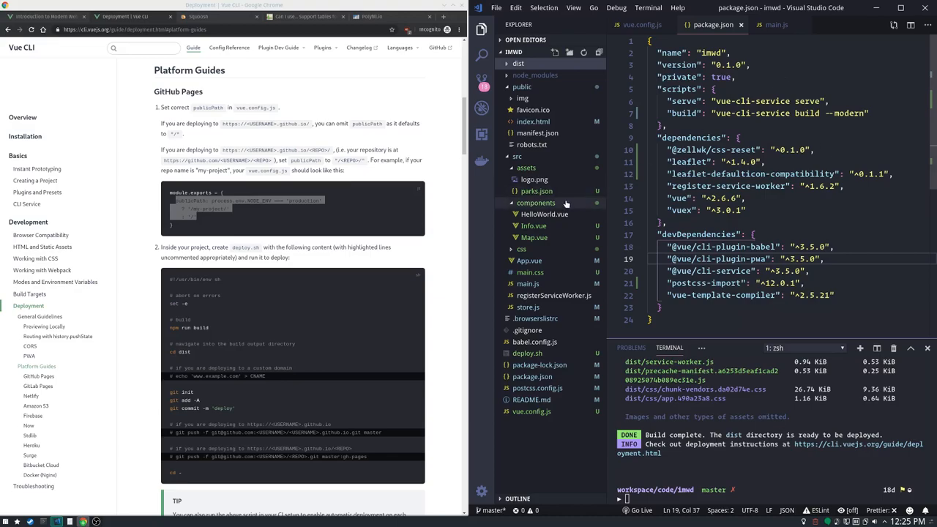
{"action": "mouse_move", "coordinate": [533, 237]}
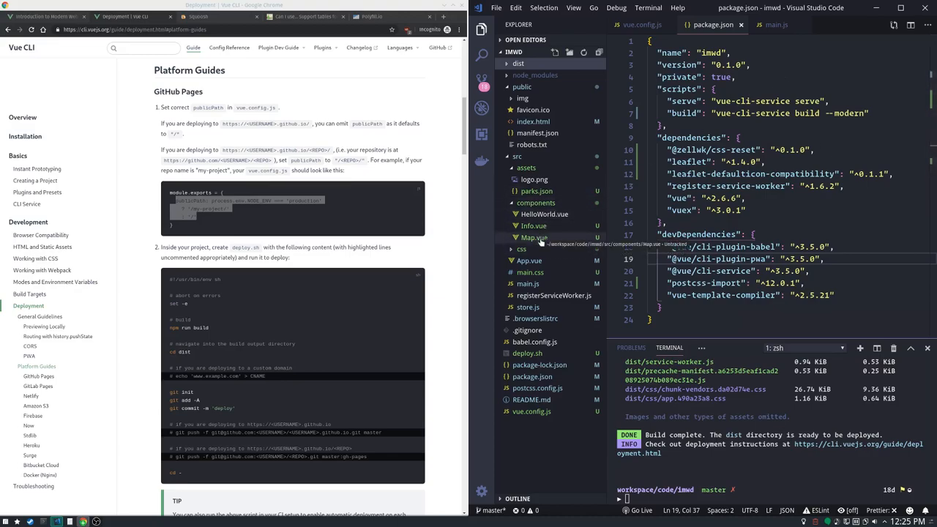
Switch through Map.vue and Info.vue to main.js showing the polyfill loader code.
{"action": "left_click", "coordinate": [532, 237]}
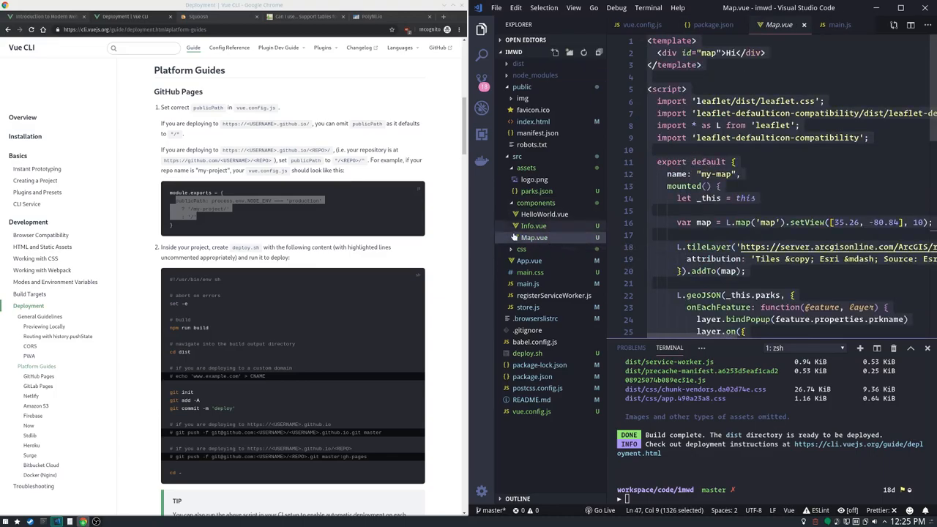
{"action": "left_click", "coordinate": [532, 226]}
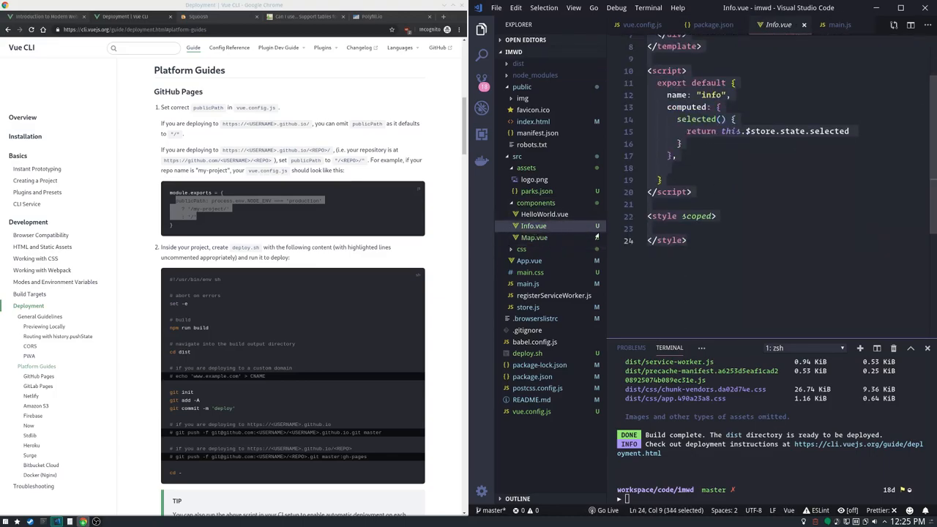
{"action": "left_click", "coordinate": [534, 237]}
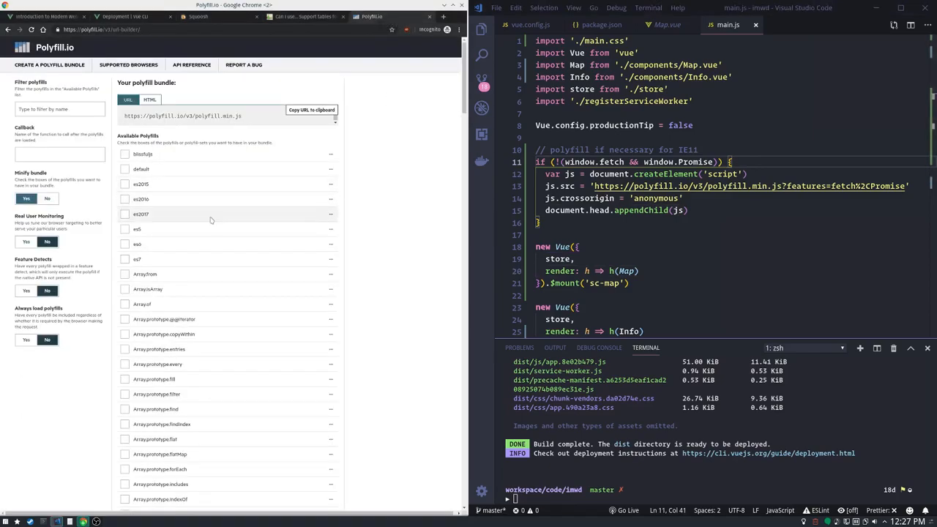
Tick fetch and Promise in the Polyfill.io bundle builder so the URL requests both.
{"action": "scroll", "scroll_direction": "down", "scroll_amount": 3}
{"action": "type", "text": "fetch"}
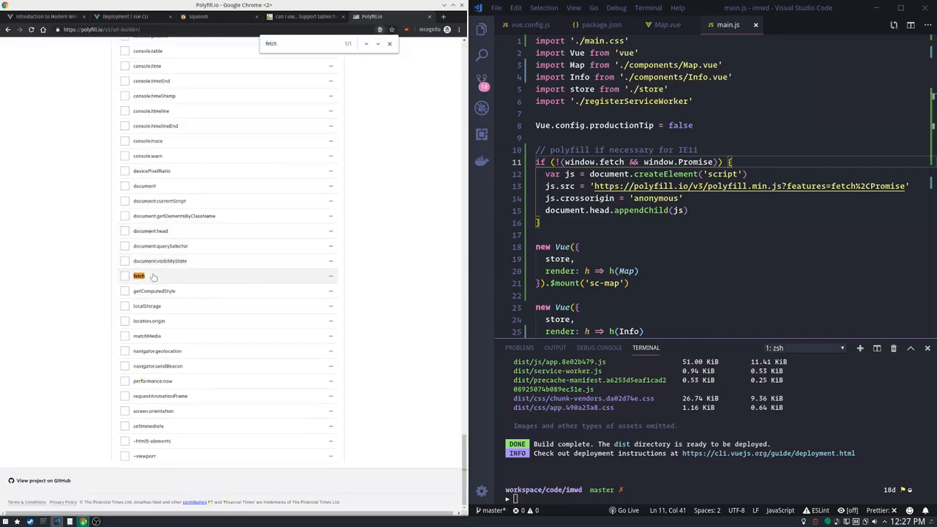
{"action": "left_click", "coordinate": [124, 275]}
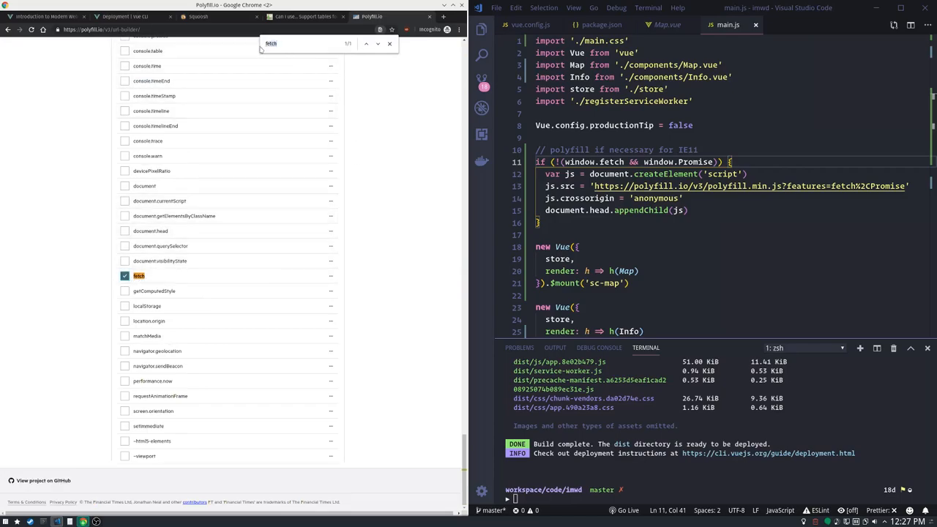
{"action": "type", "text": "promise"}
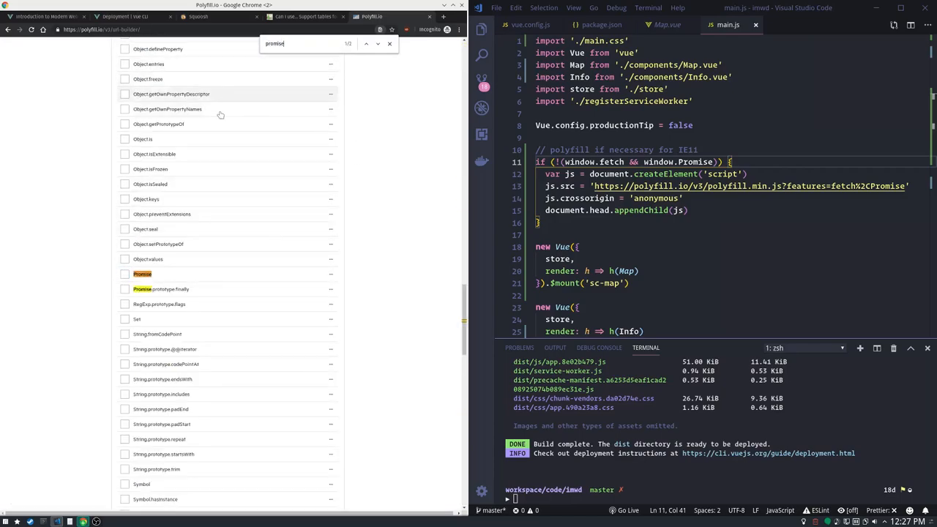
{"action": "left_click", "coordinate": [125, 273]}
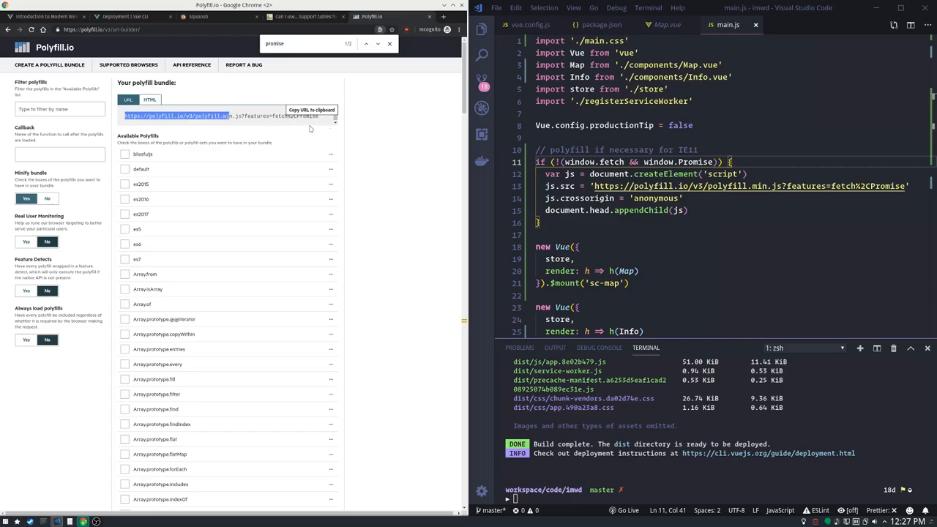
{"action": "mouse_move", "coordinate": [401, 128]}
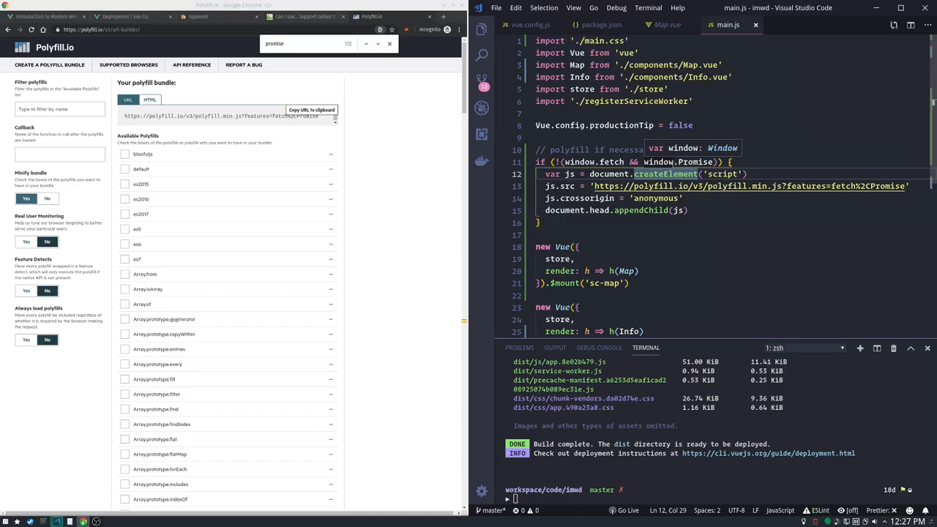
{"action": "mouse_move", "coordinate": [698, 235]}
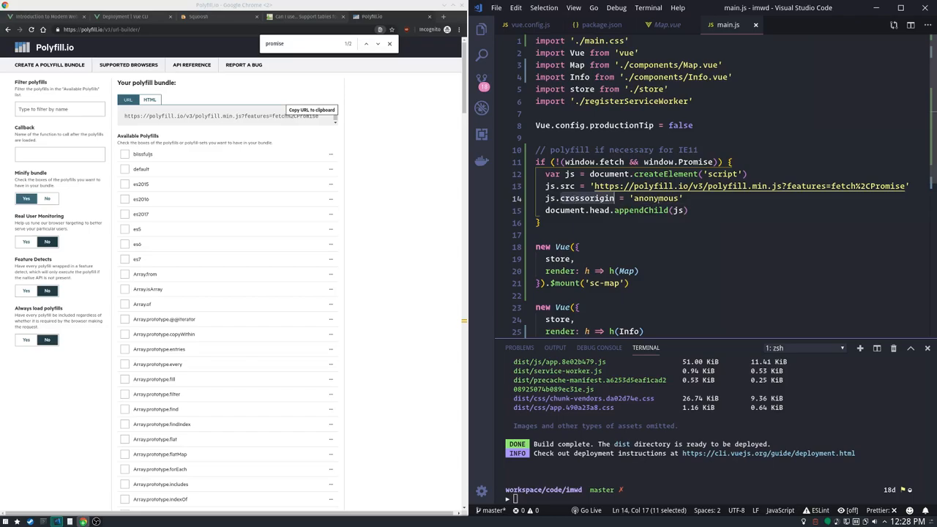
Highlight the crossorigin anonymous attribute in main.js's polyfill script loader.
{"action": "double_click", "coordinate": [653, 199]}
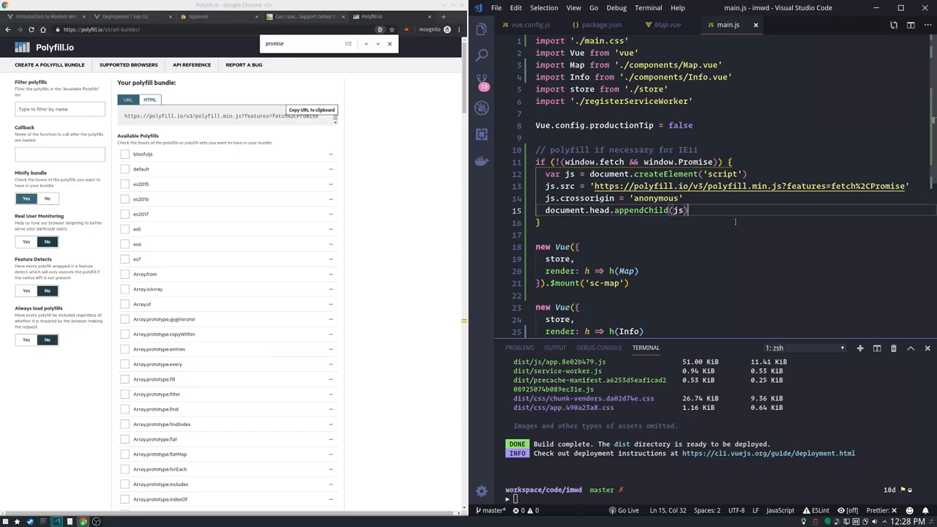
{"action": "mouse_move", "coordinate": [490, 202]}
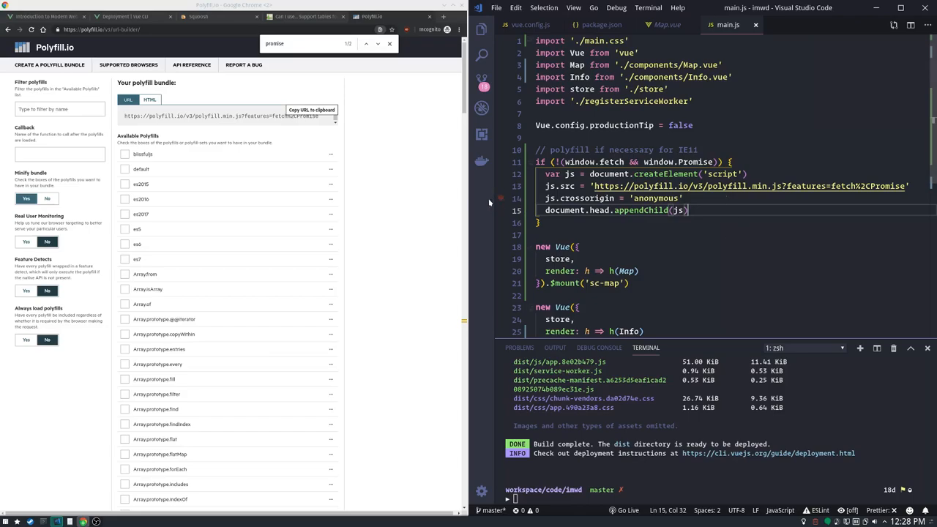
Reload the map app in Chrome and check the console reports the service worker cached content offline.
{"action": "left_click", "coordinate": [44, 16]}
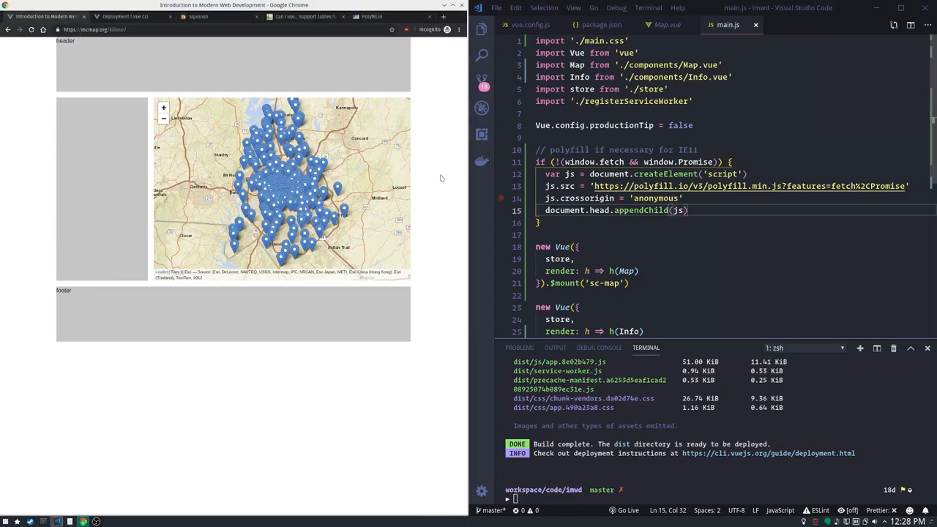
{"action": "mouse_move", "coordinate": [287, 202]}
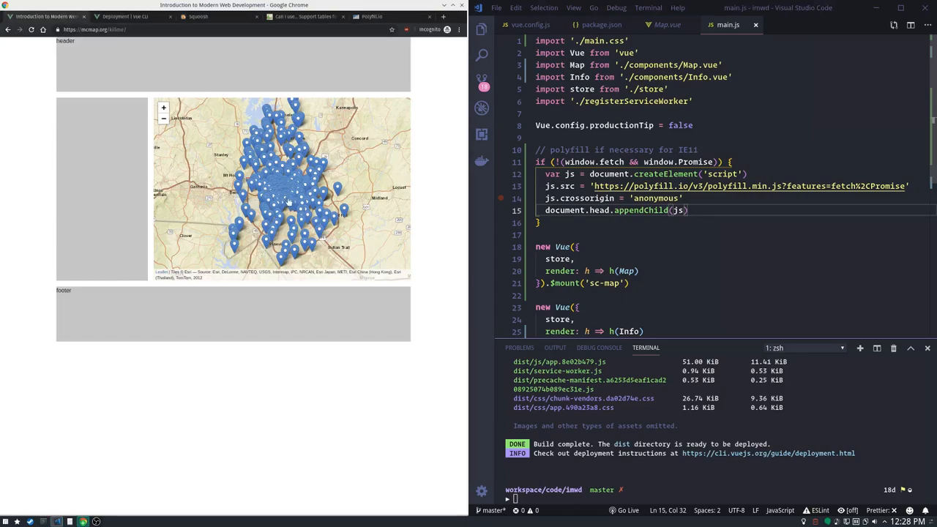
{"action": "mouse_move", "coordinate": [287, 203]}
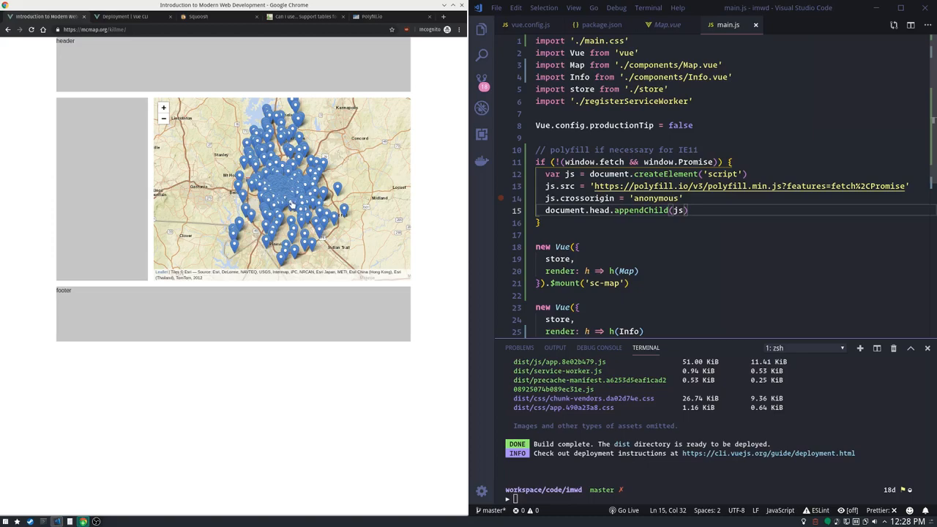
{"action": "left_click", "coordinate": [266, 133]}
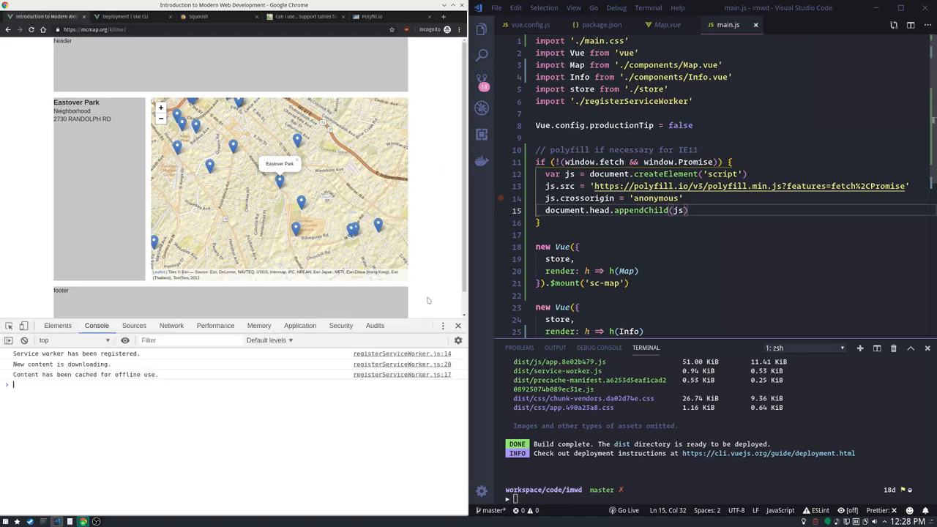
Show the DevTools Audits panel with Mobile device, all five categories and simulated throttling.
{"action": "left_click", "coordinate": [374, 325]}
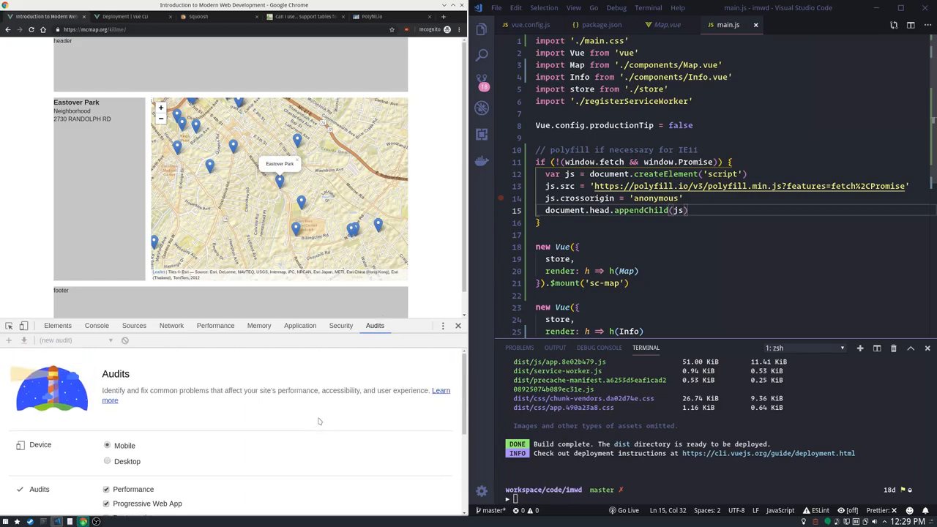
{"action": "mouse_move", "coordinate": [281, 414]}
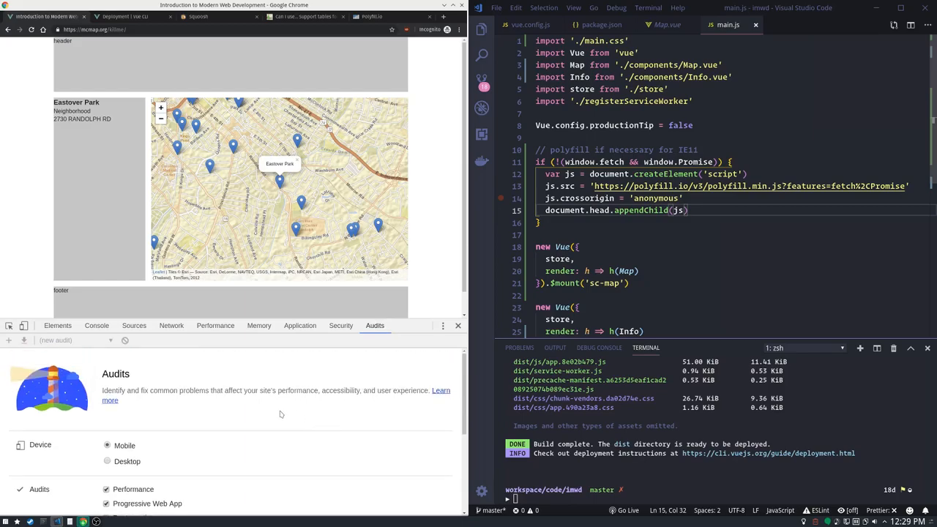
{"action": "scroll", "scroll_direction": "down", "scroll_amount": 3}
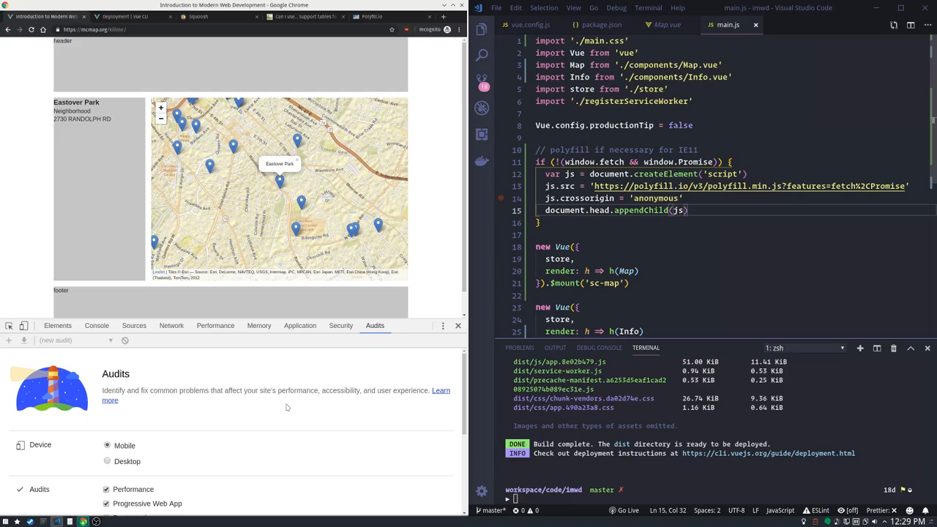
{"action": "mouse_move", "coordinate": [290, 407]}
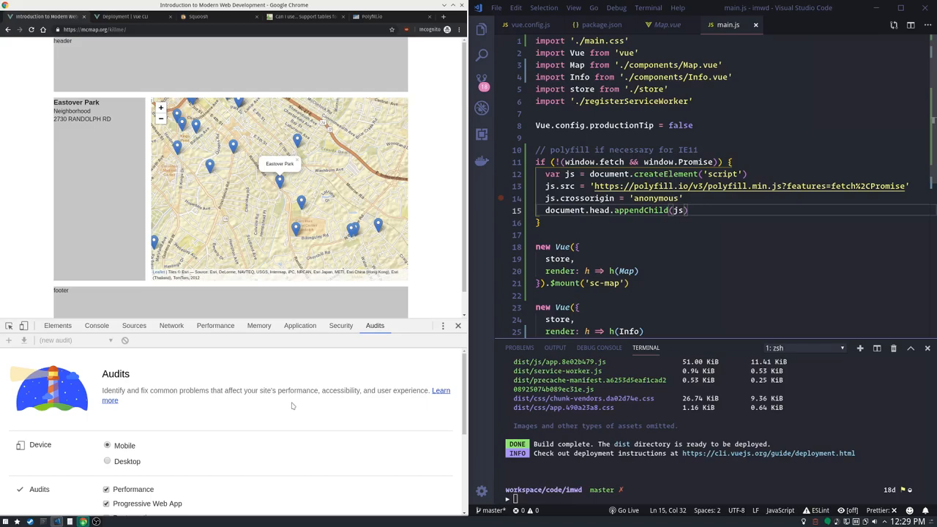
{"action": "mouse_move", "coordinate": [293, 402]}
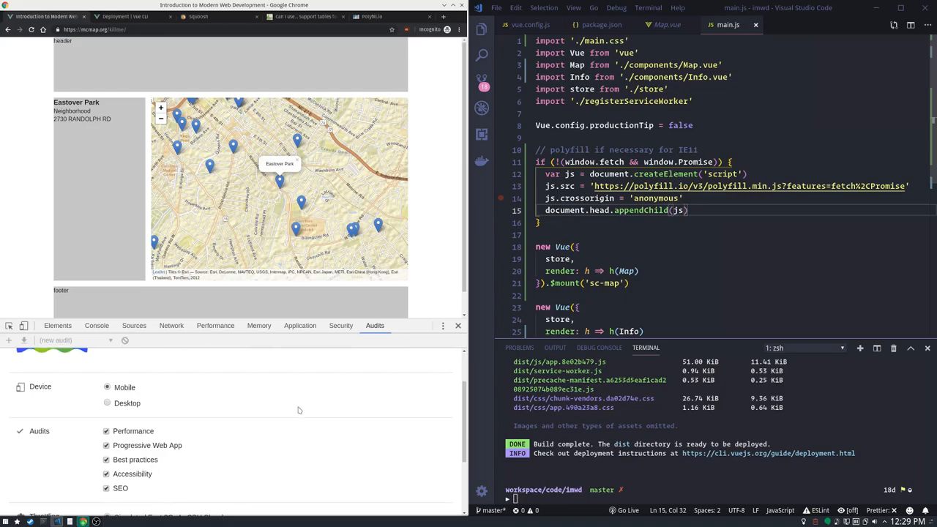
{"action": "mouse_move", "coordinate": [211, 477]}
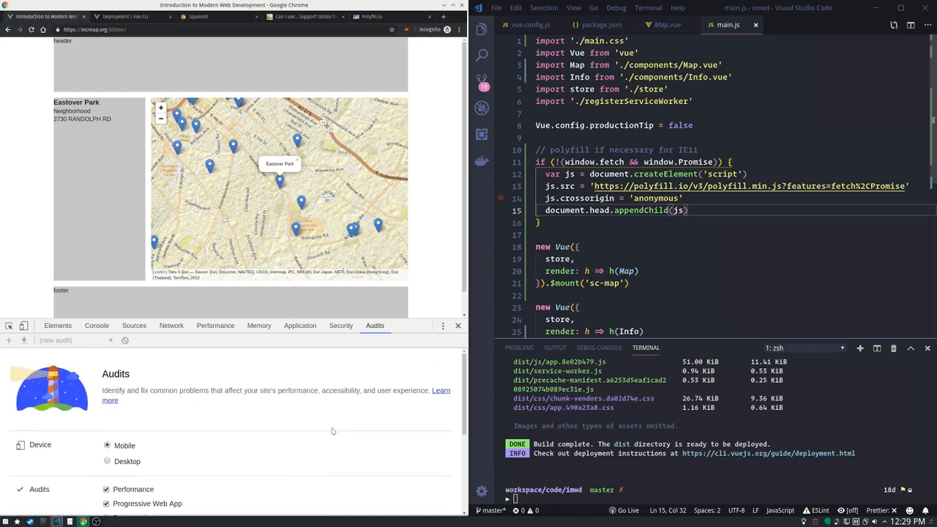
{"action": "scroll", "scroll_direction": "down", "scroll_amount": 3}
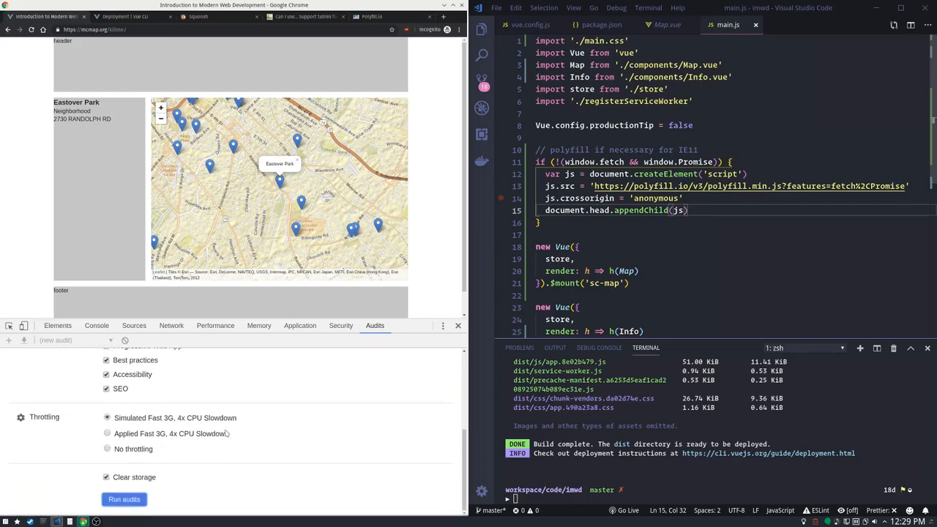
Run the Lighthouse audit, scoring 99 Performance, 100 Accessibility, 93 Best Practices, 78 SEO.
{"action": "left_click", "coordinate": [123, 499]}
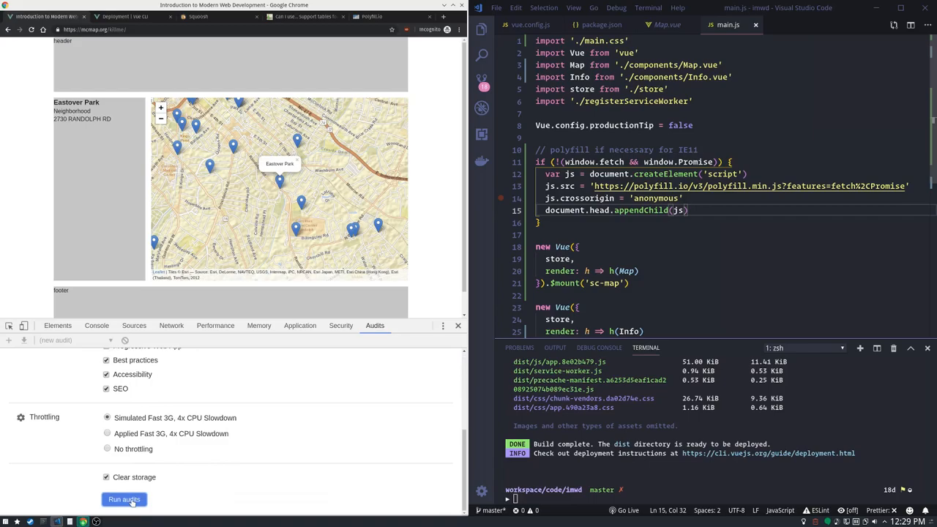
{"action": "left_click", "coordinate": [123, 499]}
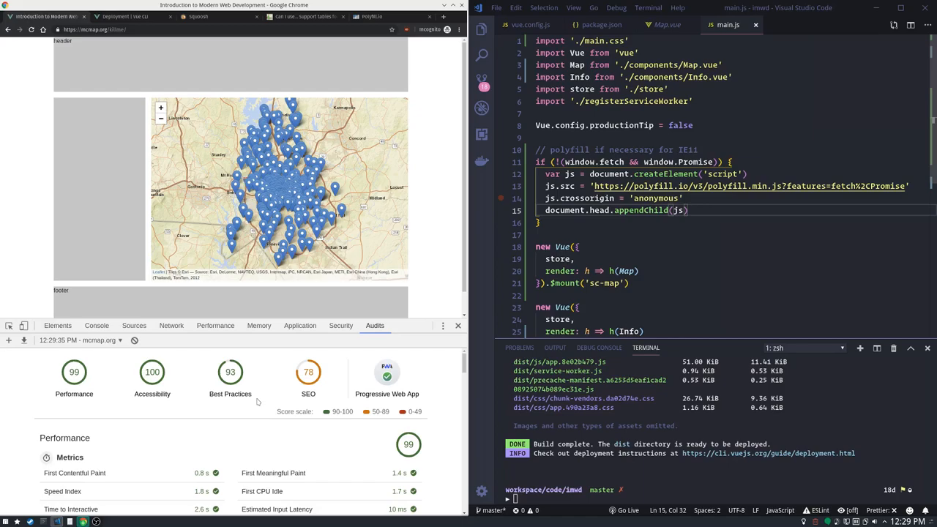
{"action": "mouse_move", "coordinate": [179, 395]}
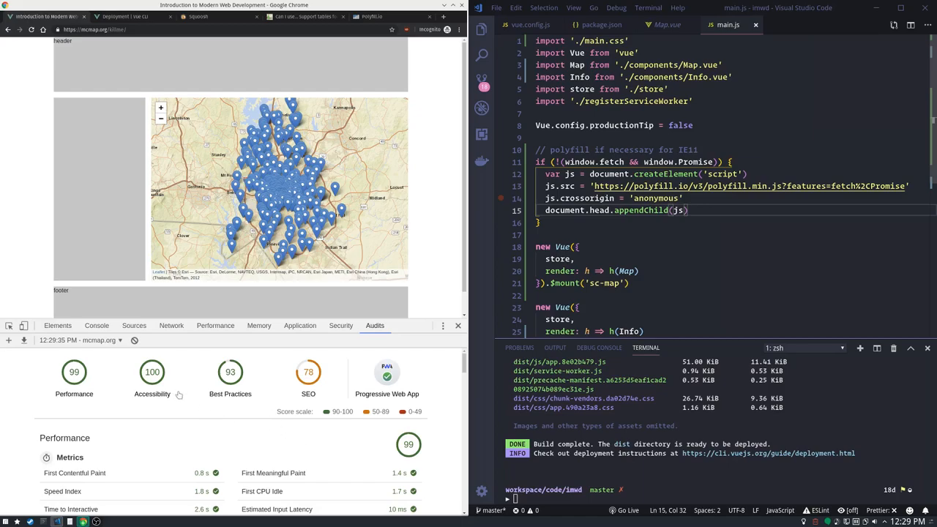
{"action": "mouse_move", "coordinate": [199, 402]}
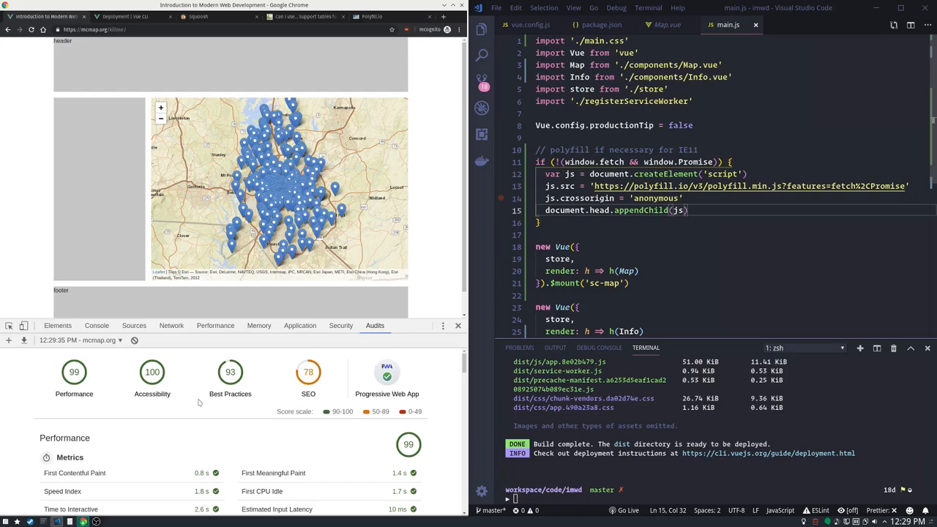
{"action": "mouse_move", "coordinate": [276, 399]}
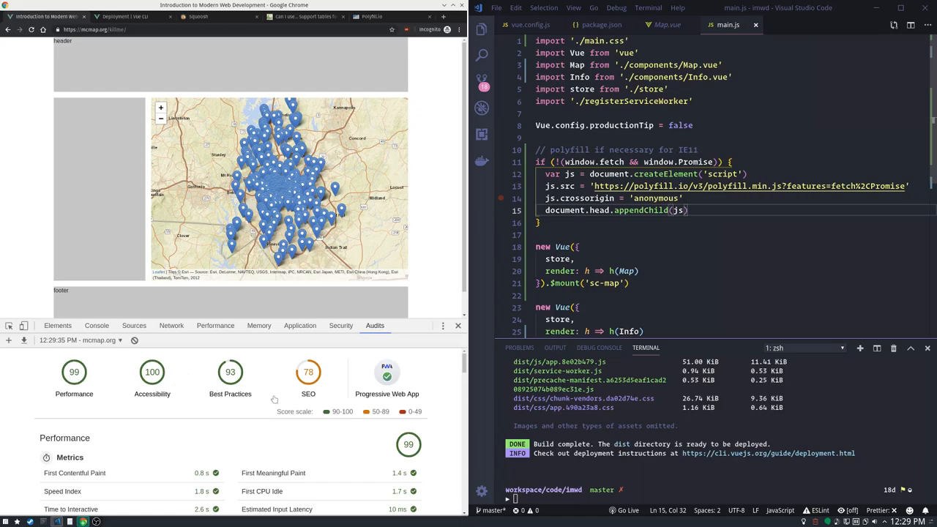
{"action": "mouse_move", "coordinate": [210, 446]}
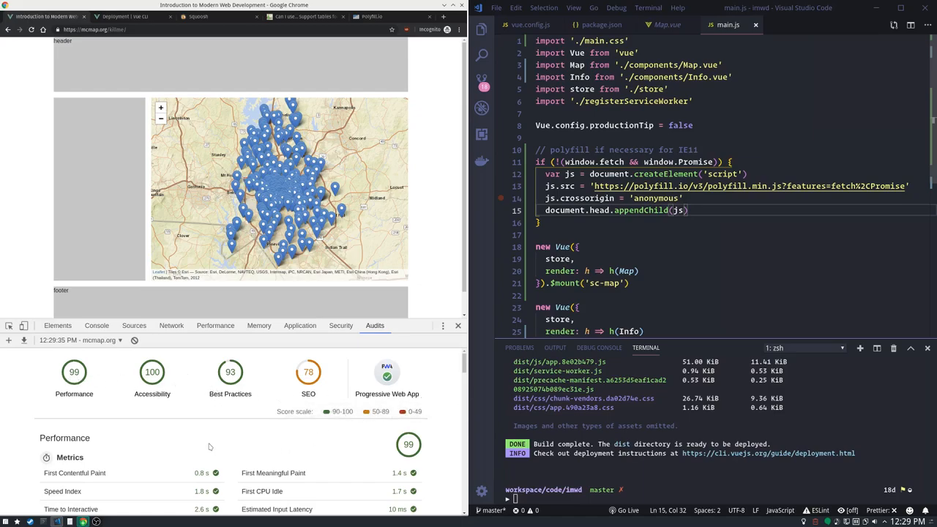
Scroll through the performance opportunities, diagnostics and passed audits down to the Accessibility 100 score.
{"action": "scroll", "scroll_direction": "down", "scroll_amount": 3}
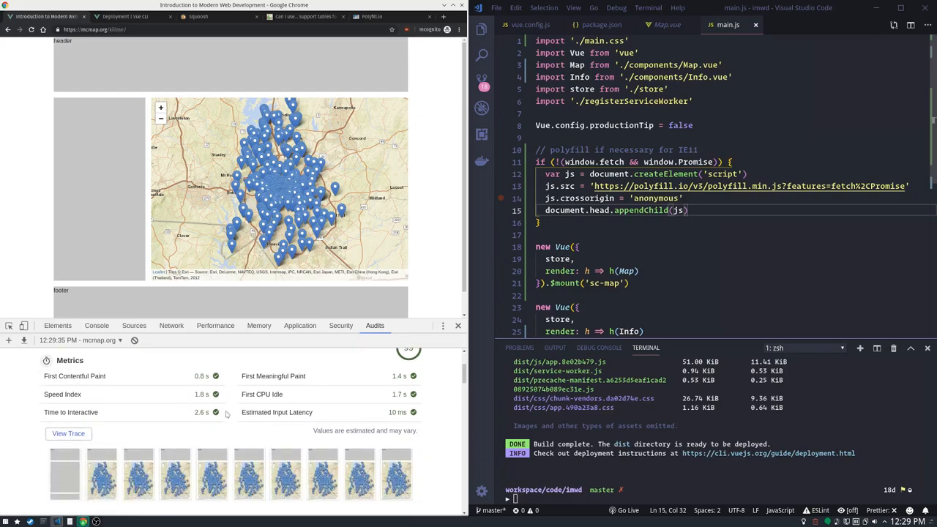
{"action": "scroll", "scroll_direction": "down", "scroll_amount": 3}
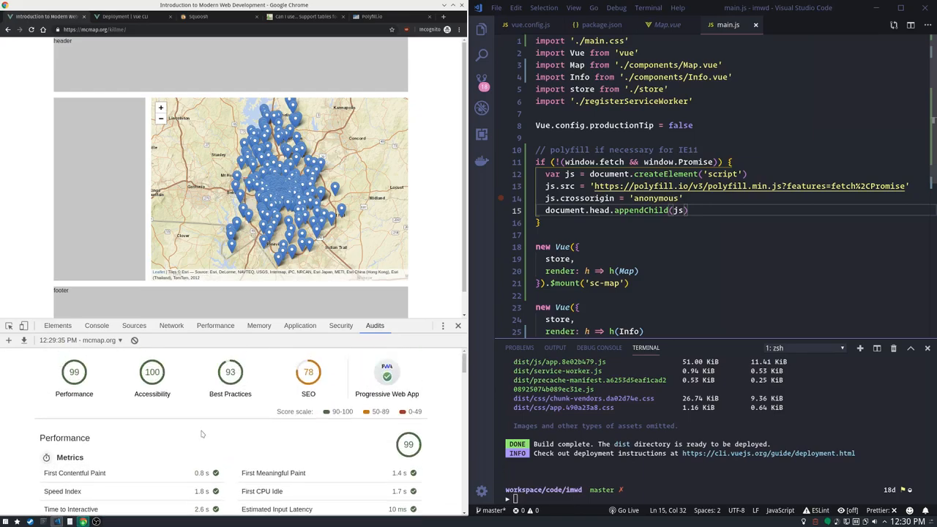
{"action": "scroll", "scroll_direction": "down", "scroll_amount": 3}
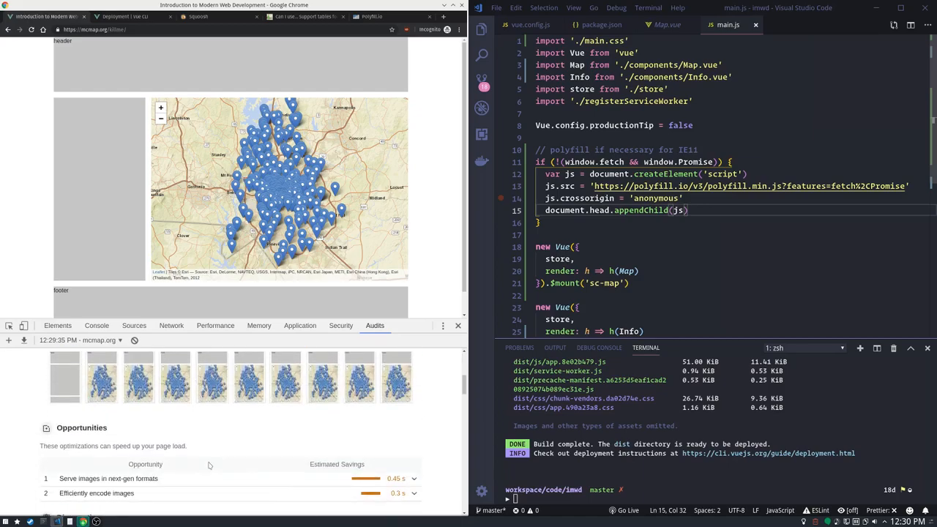
{"action": "scroll", "scroll_direction": "down", "scroll_amount": 3}
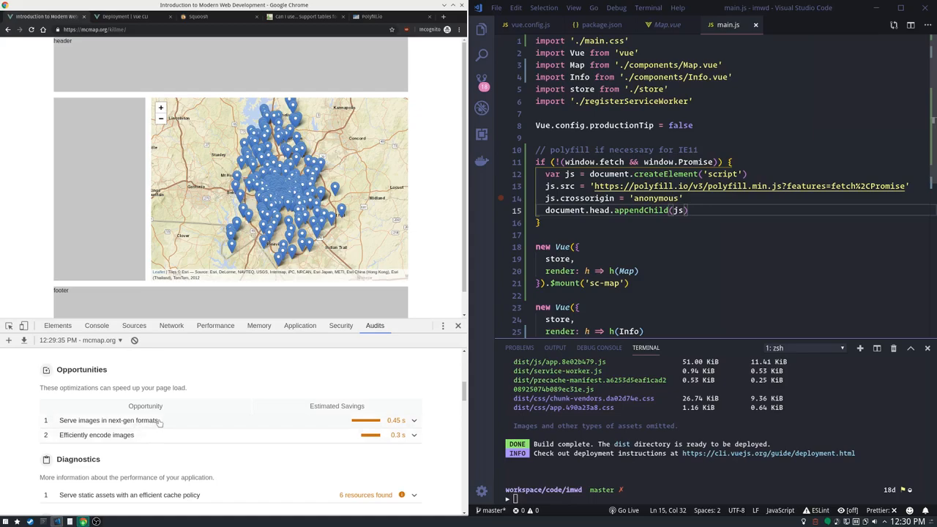
{"action": "mouse_move", "coordinate": [161, 423]}
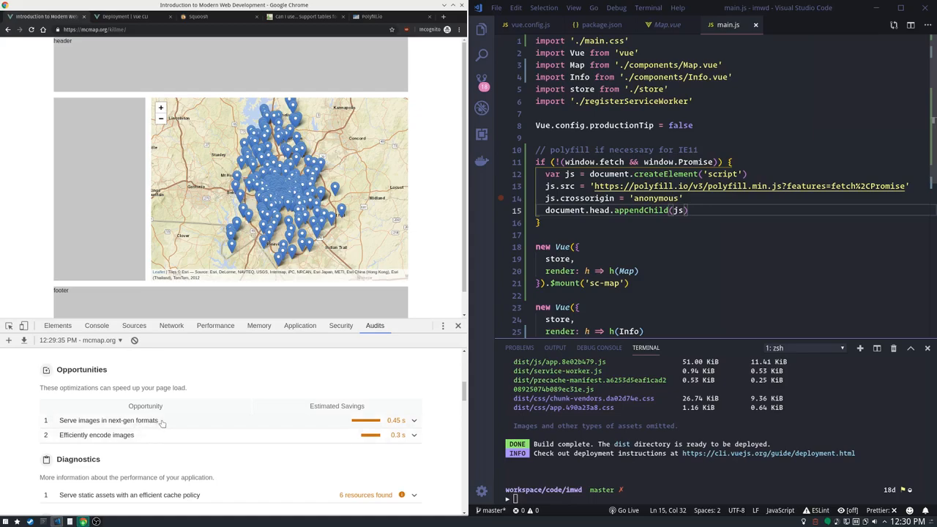
{"action": "mouse_move", "coordinate": [173, 426]}
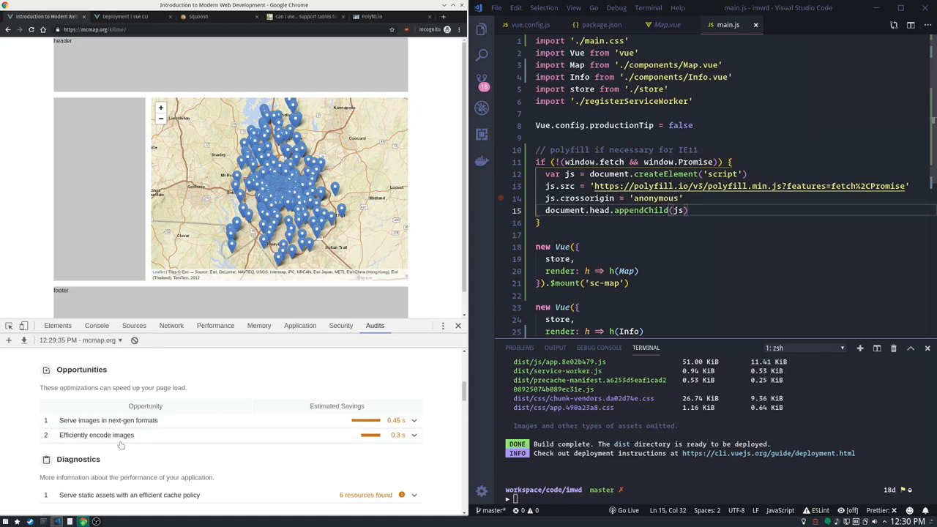
{"action": "mouse_move", "coordinate": [262, 459]}
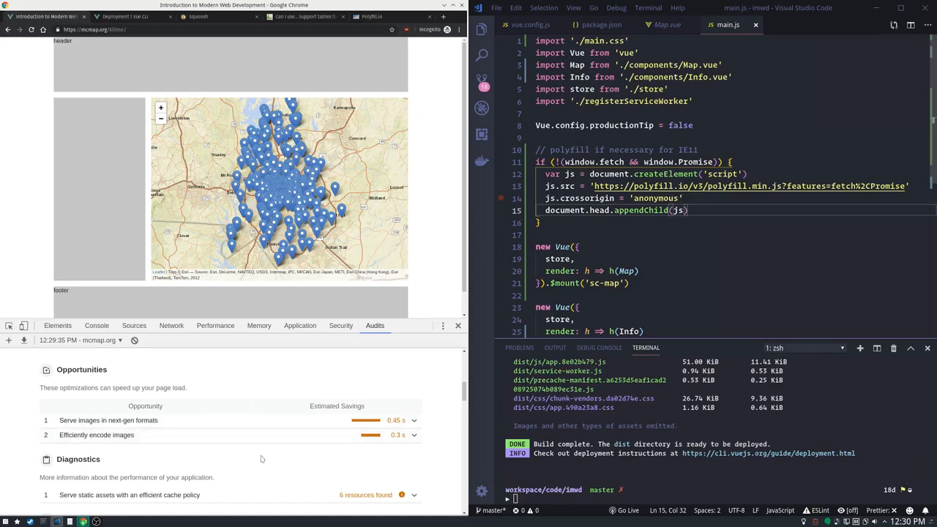
{"action": "scroll", "scroll_direction": "down", "scroll_amount": 3}
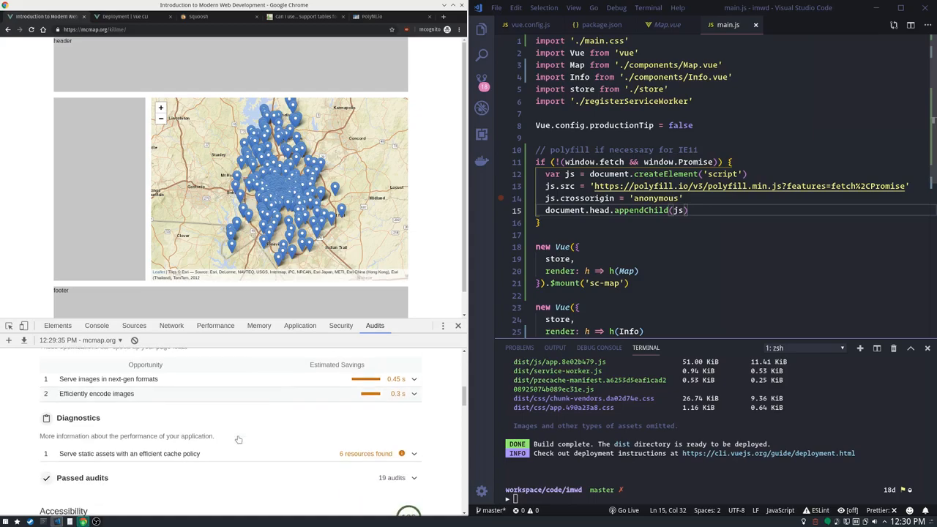
{"action": "scroll", "scroll_direction": "down", "scroll_amount": 3}
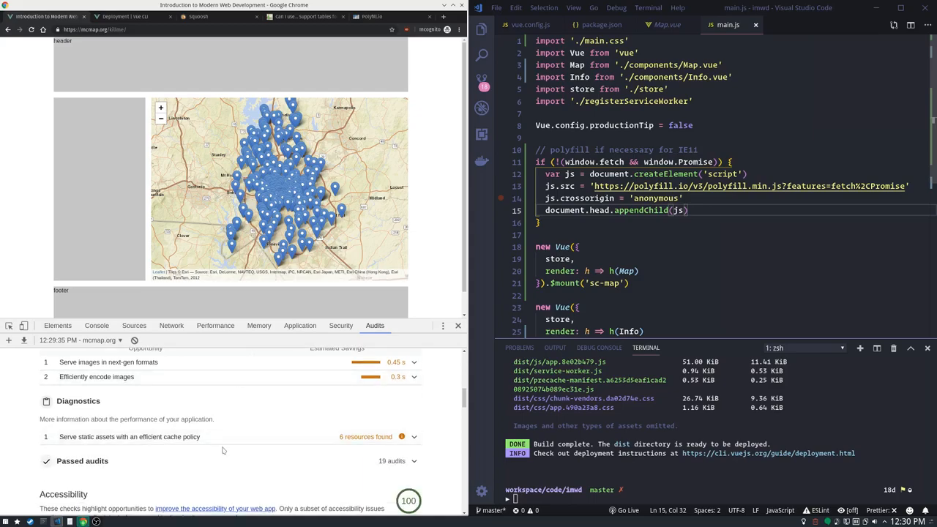
{"action": "scroll", "scroll_direction": "down", "scroll_amount": 3}
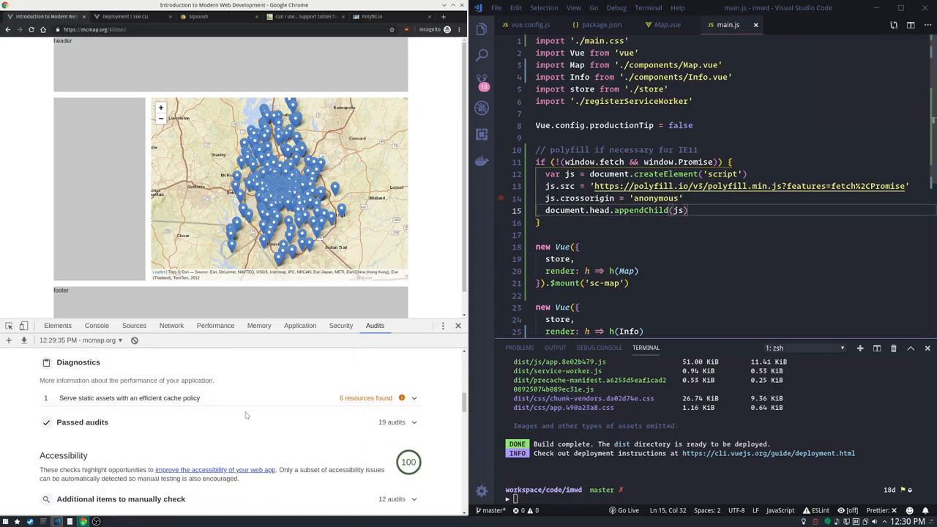
{"action": "scroll", "scroll_direction": "down", "scroll_amount": 3}
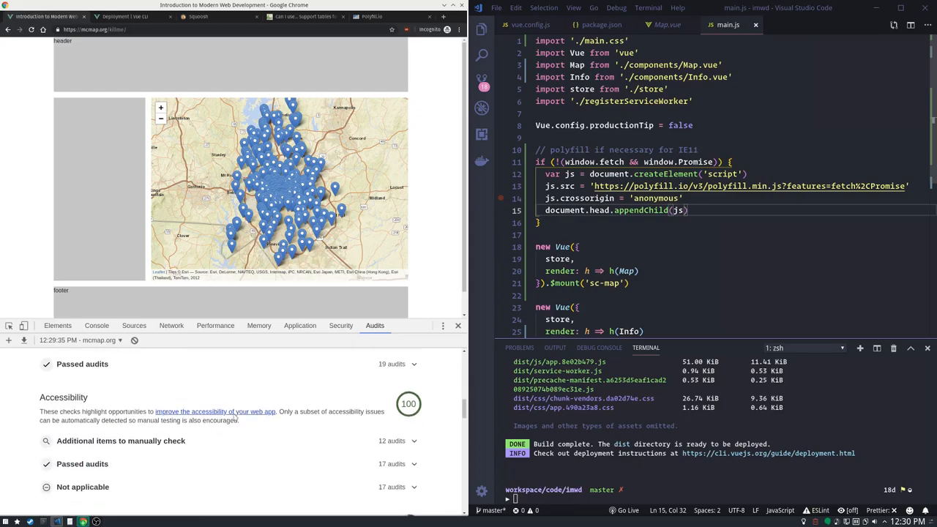
{"action": "scroll", "scroll_direction": "down", "scroll_amount": 3}
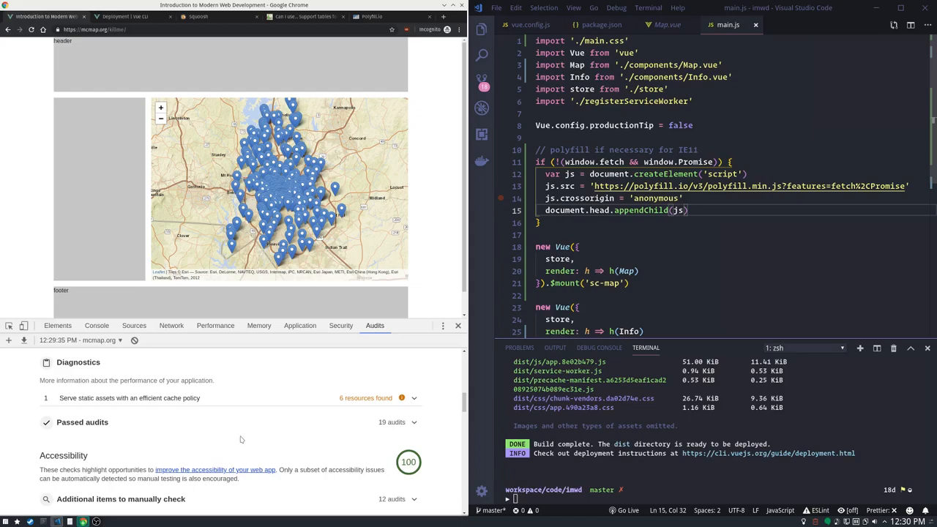
Scroll the Lighthouse report down through Best Practices (93, non-passive scroll listeners warning) toward SEO.
{"action": "scroll", "scroll_direction": "down", "scroll_amount": 3}
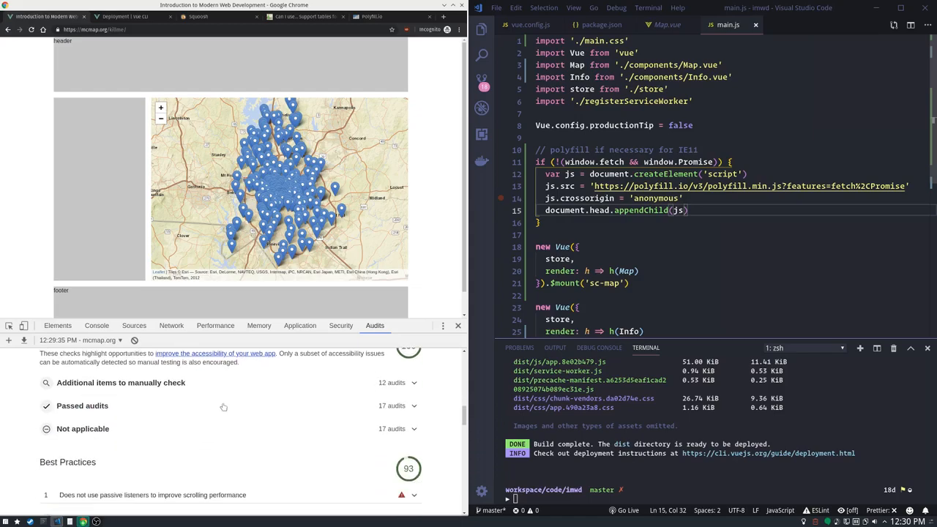
{"action": "scroll", "scroll_direction": "down", "scroll_amount": 3}
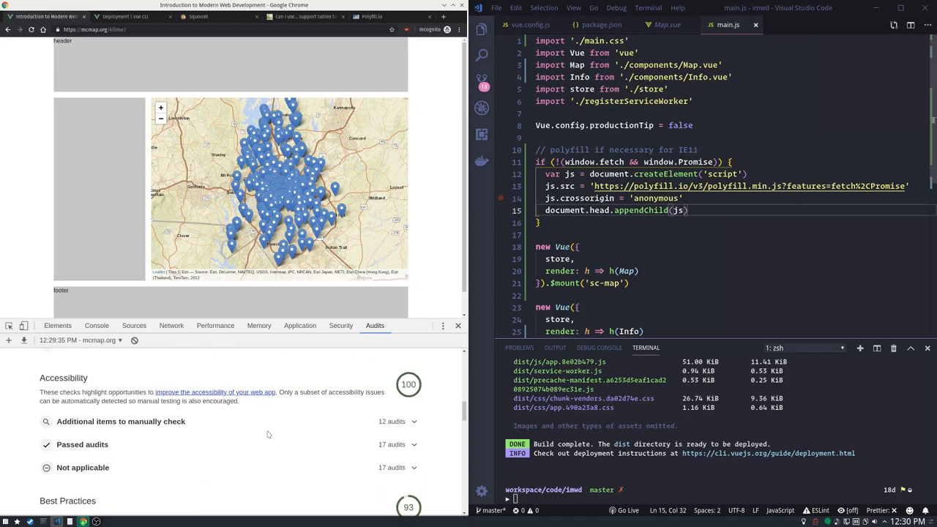
{"action": "scroll", "scroll_direction": "down", "scroll_amount": 3}
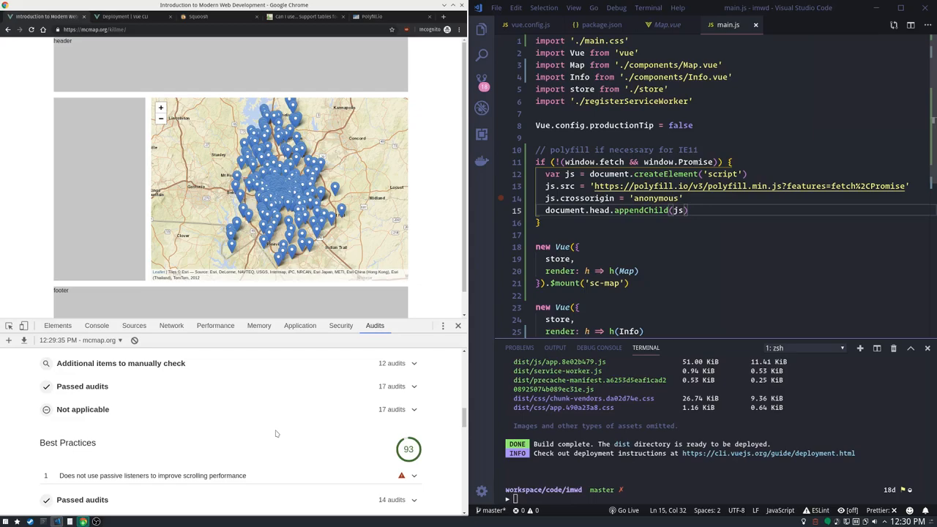
{"action": "scroll", "scroll_direction": "down", "scroll_amount": 3}
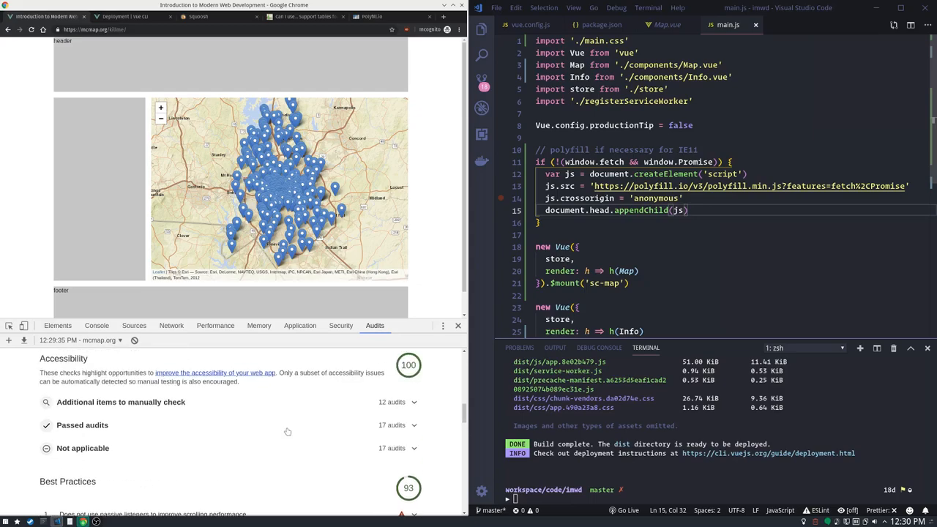
{"action": "mouse_move", "coordinate": [287, 448]}
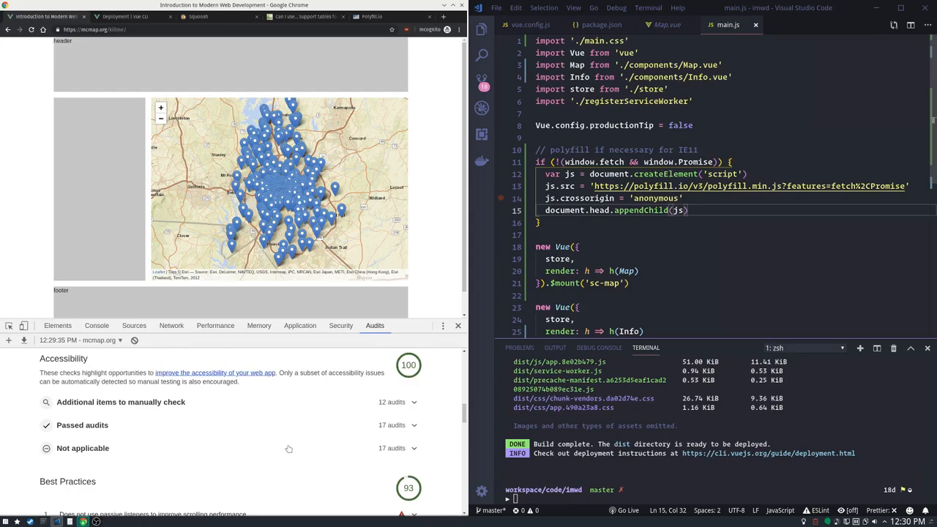
{"action": "scroll", "scroll_direction": "down", "scroll_amount": 3}
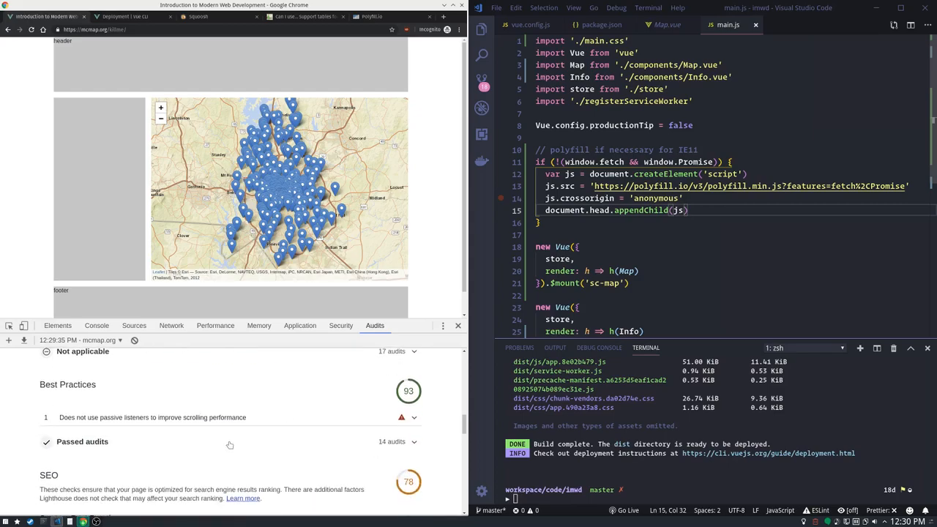
{"action": "mouse_move", "coordinate": [205, 417]}
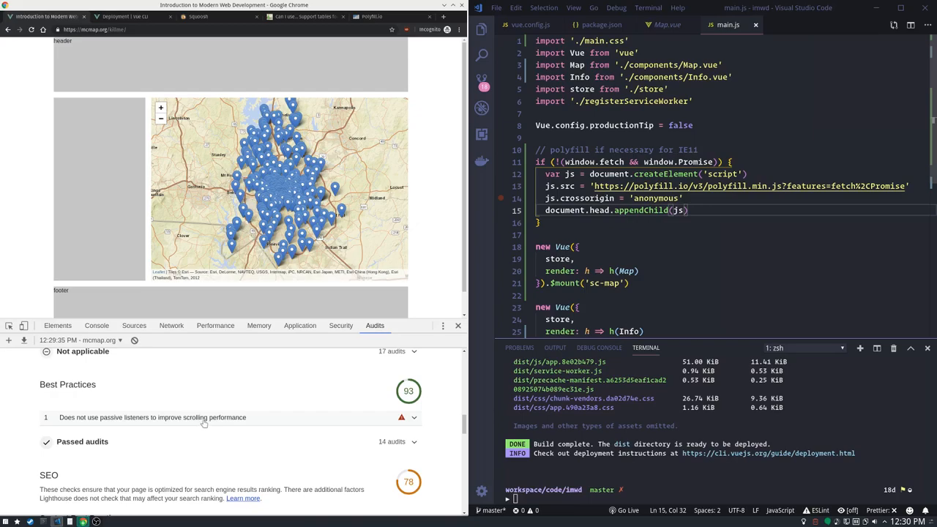
{"action": "scroll", "scroll_direction": "down", "scroll_amount": 3}
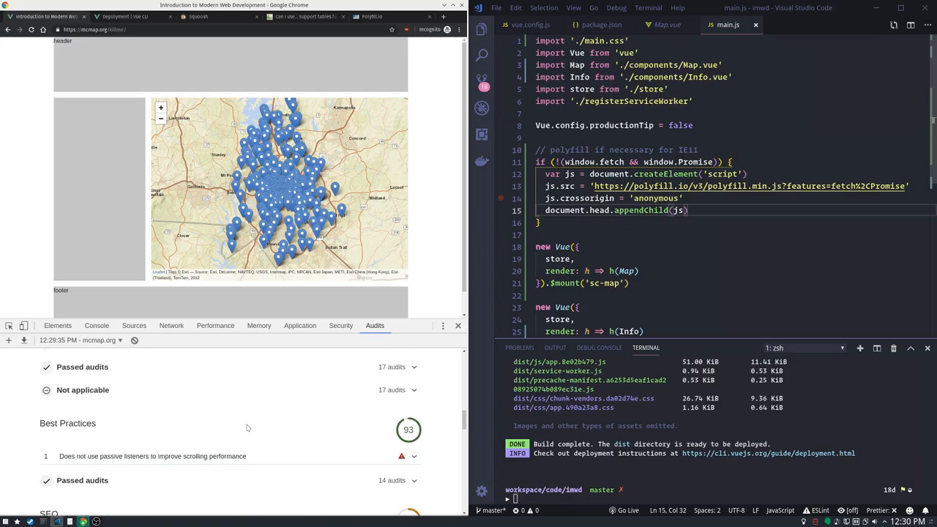
{"action": "scroll", "scroll_direction": "down", "scroll_amount": 3}
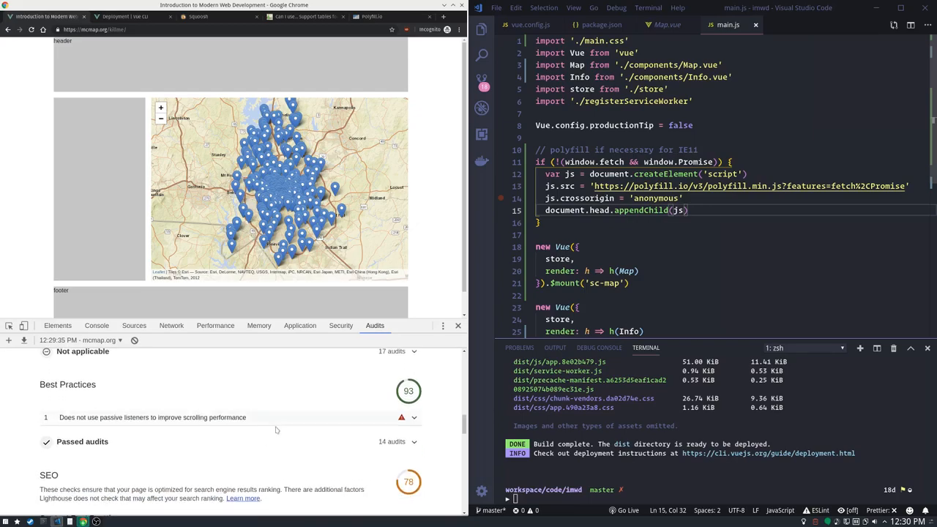
Scroll through SEO issues into the Progressive Web App section's offline, HTTPS and service worker checks.
{"action": "scroll", "scroll_direction": "down", "scroll_amount": 3}
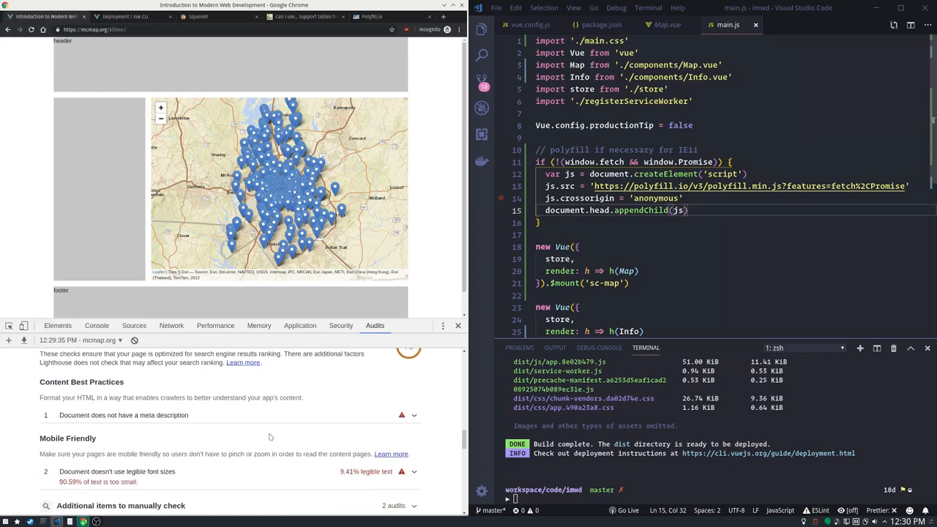
{"action": "mouse_move", "coordinate": [250, 465]}
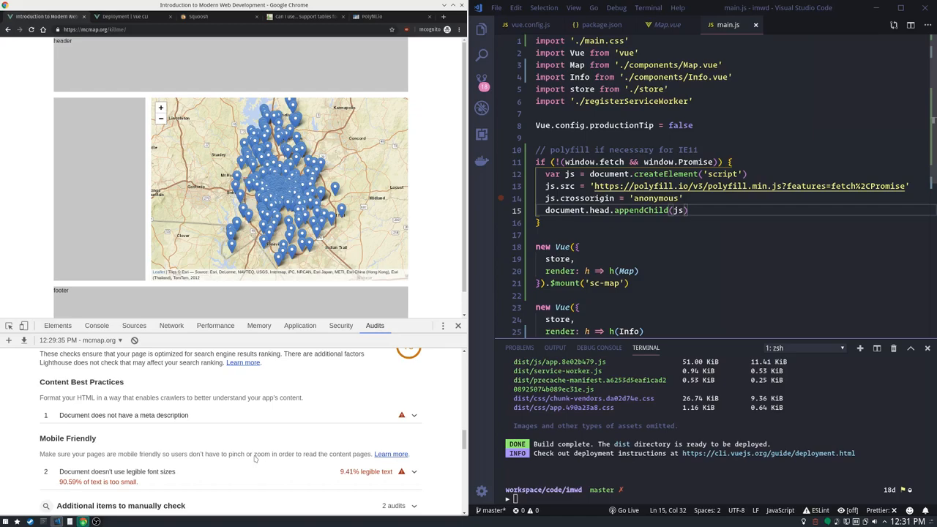
{"action": "mouse_move", "coordinate": [272, 462]}
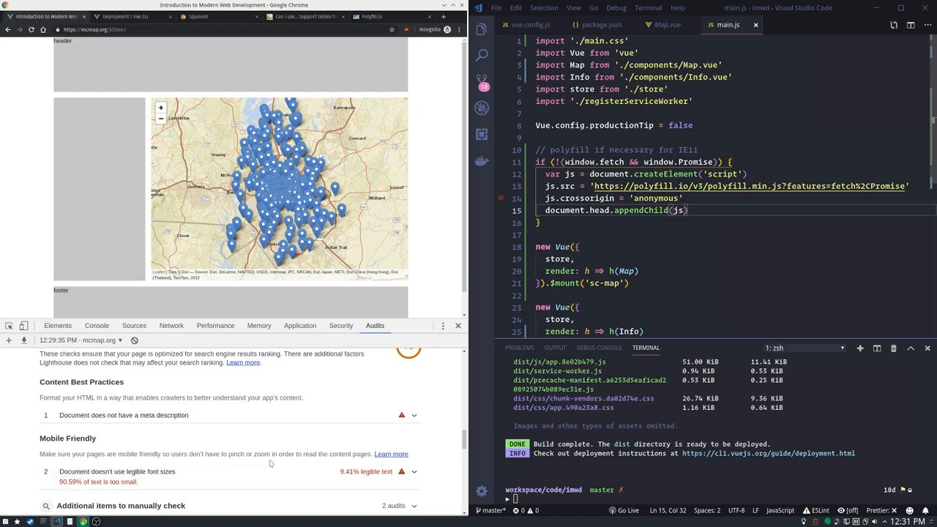
{"action": "scroll", "scroll_direction": "down", "scroll_amount": 3}
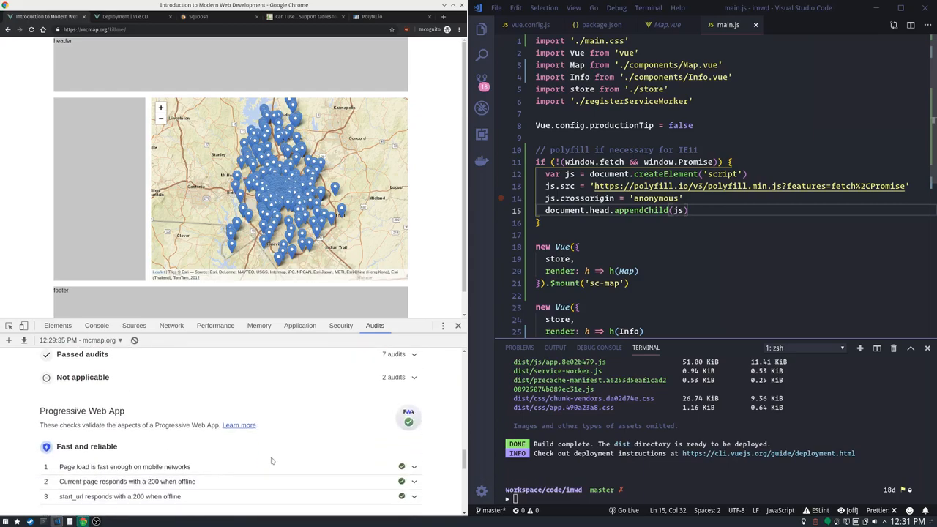
{"action": "scroll", "scroll_direction": "down", "scroll_amount": 3}
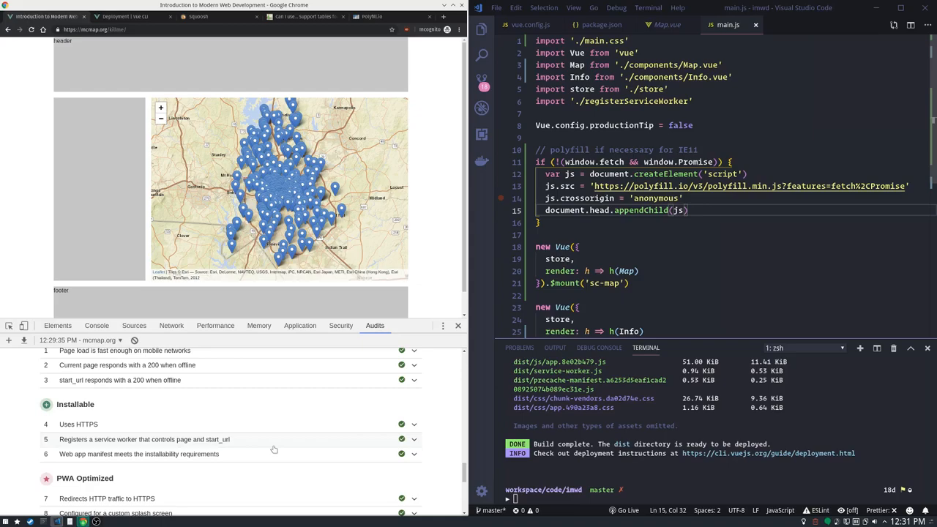
{"action": "scroll", "scroll_direction": "down", "scroll_amount": 3}
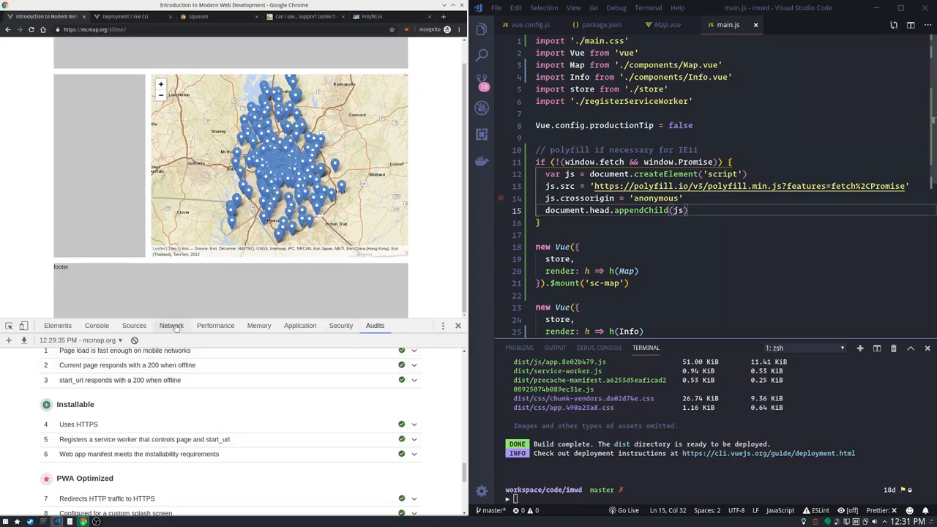
Switch DevTools to the Network panel to view requests served via the service worker.
{"action": "left_click", "coordinate": [171, 325]}
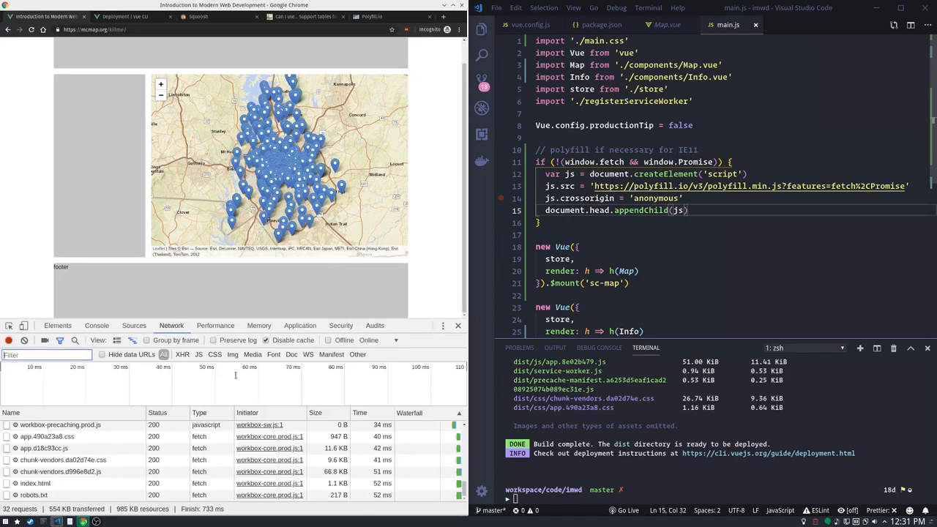
{"action": "mouse_move", "coordinate": [328, 340]}
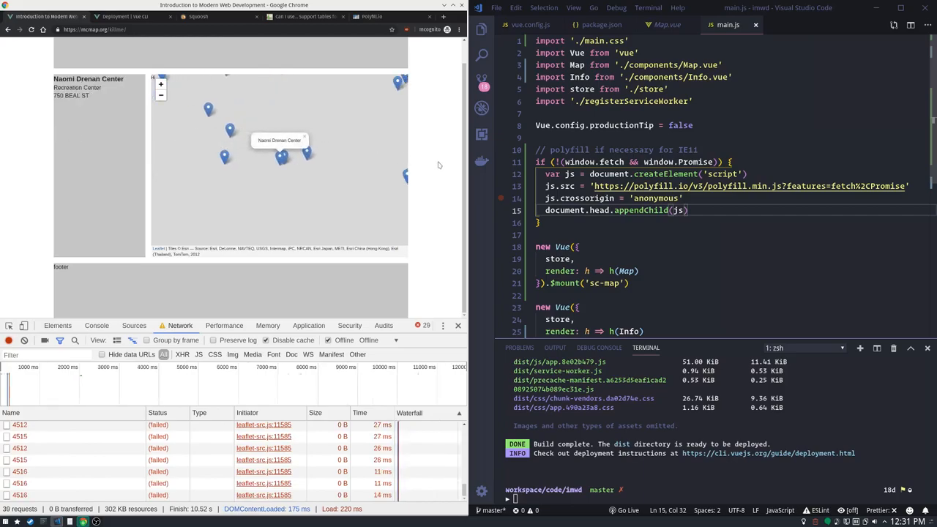
{"action": "mouse_move", "coordinate": [426, 297]}
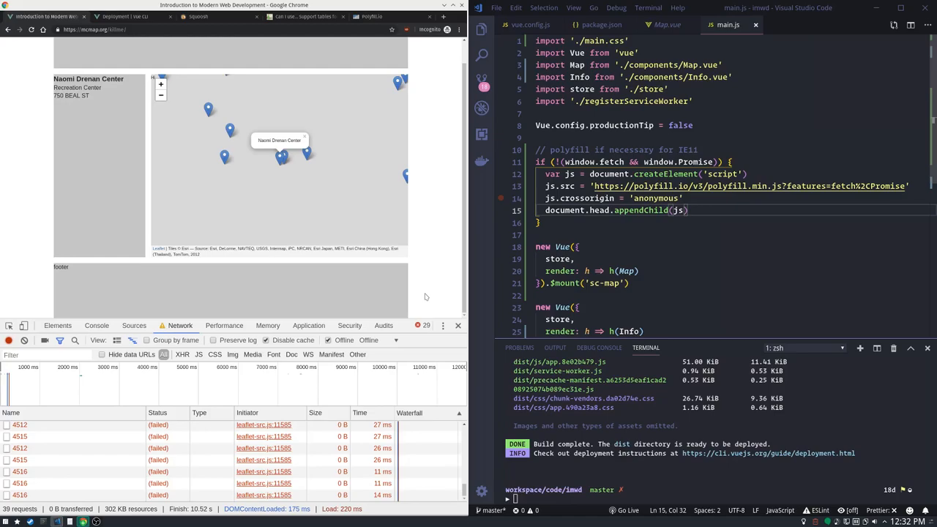
{"action": "mouse_move", "coordinate": [480, 273]}
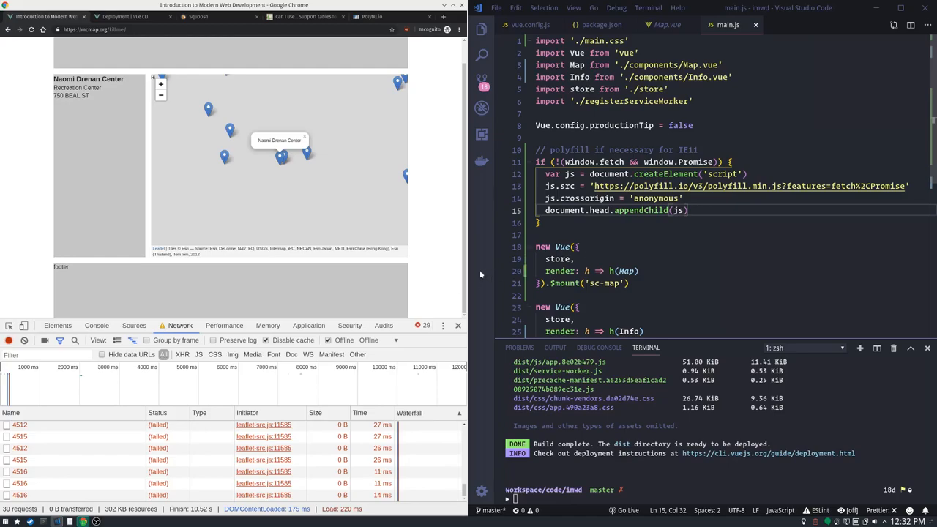
{"action": "mouse_move", "coordinate": [439, 275]}
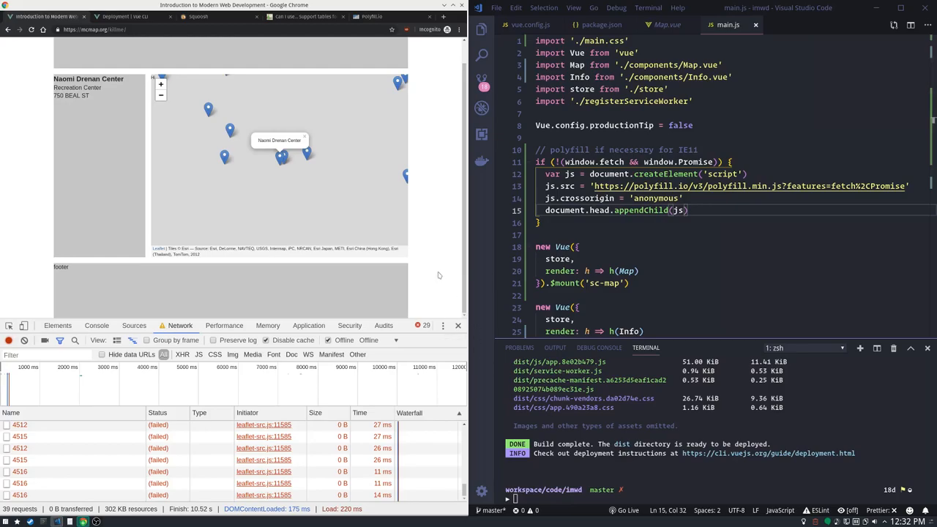
{"action": "mouse_move", "coordinate": [439, 269]}
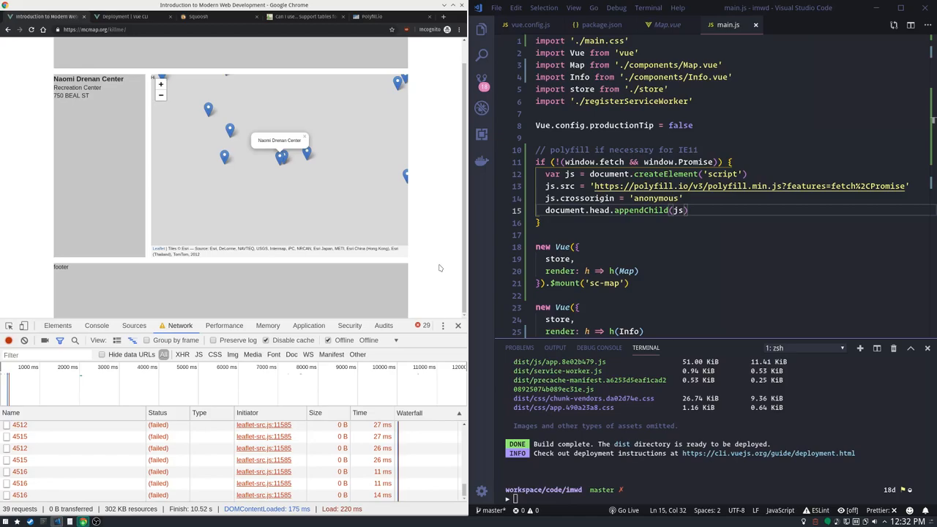
{"action": "mouse_move", "coordinate": [442, 265]}
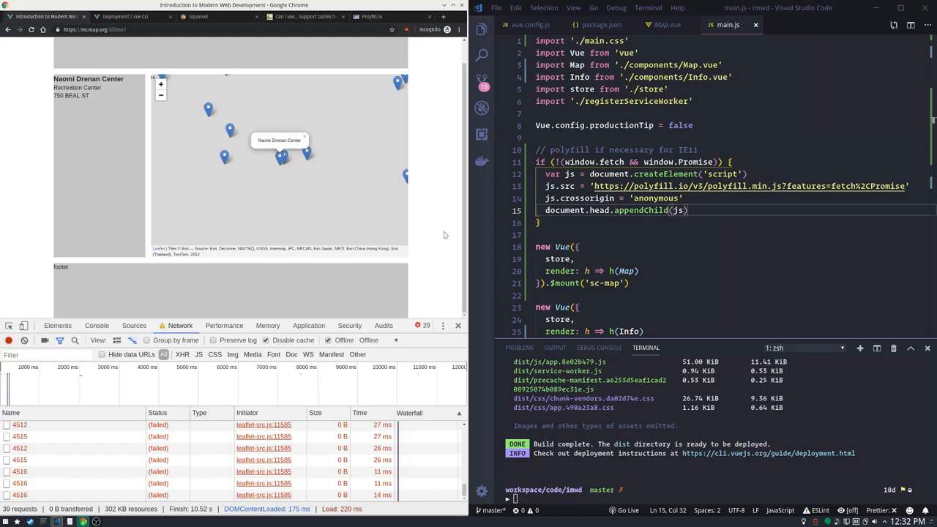
{"action": "mouse_move", "coordinate": [445, 193]}
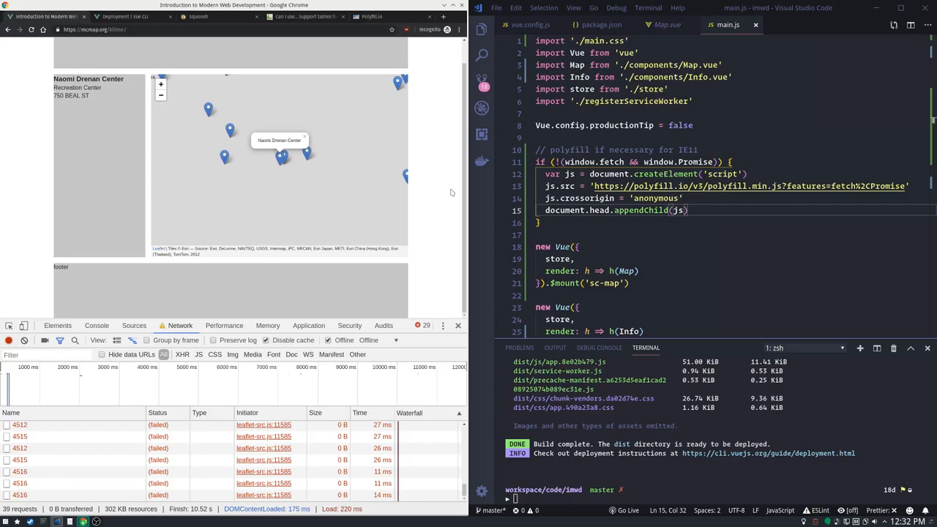
{"action": "mouse_move", "coordinate": [70, 59]}
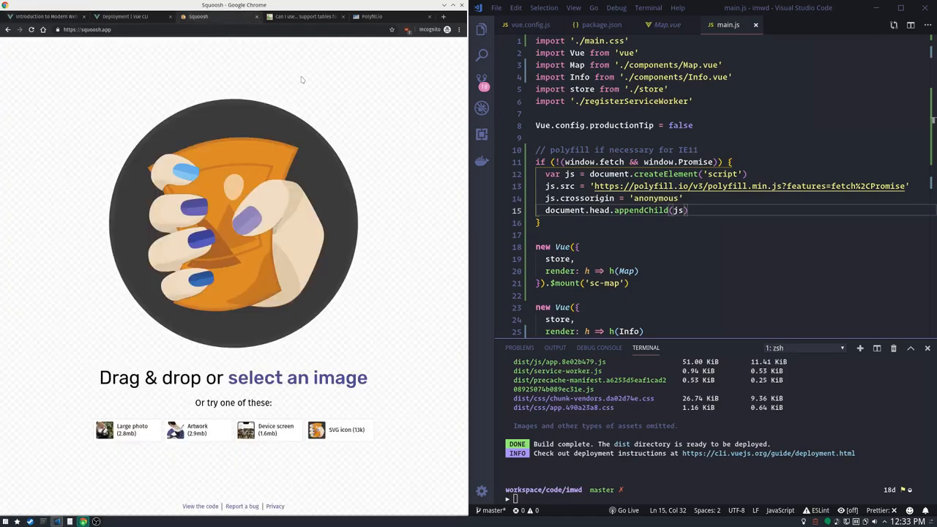
{"action": "mouse_move", "coordinate": [325, 97]}
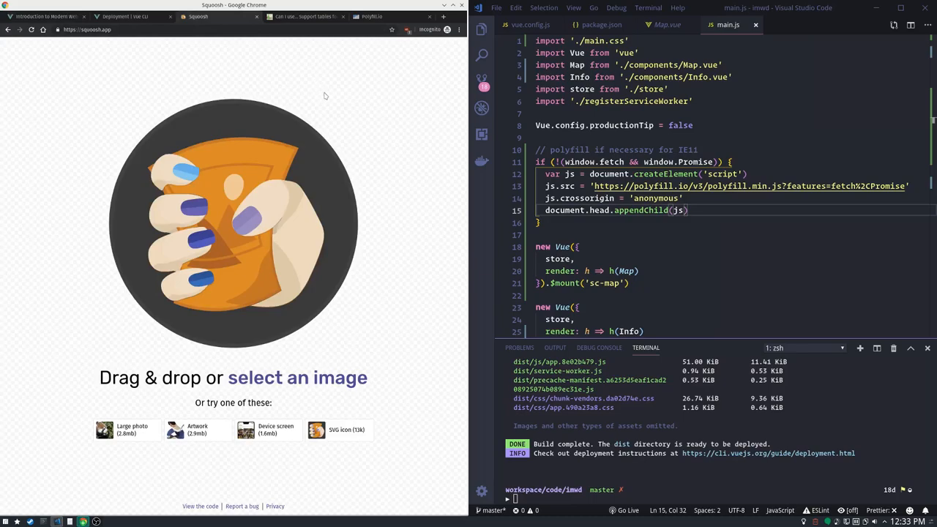
{"action": "mouse_move", "coordinate": [340, 106]}
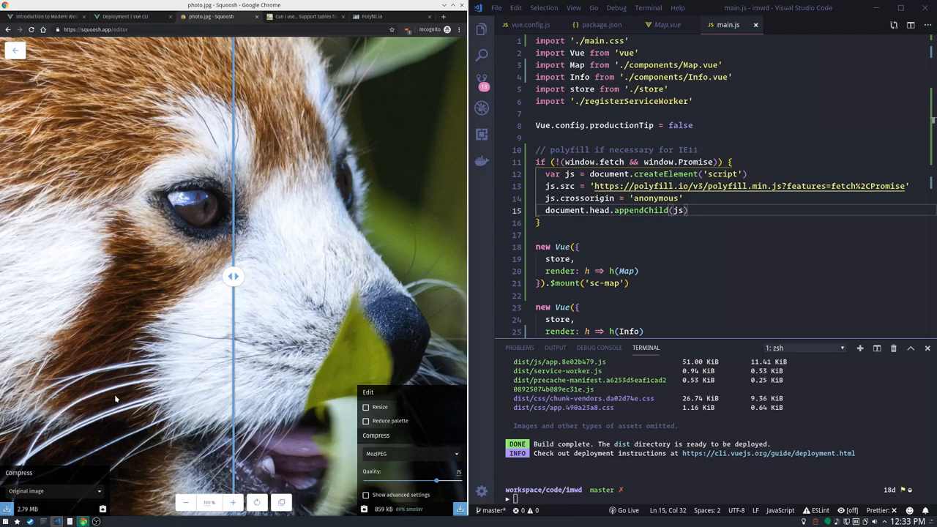
{"action": "mouse_move", "coordinate": [355, 337]}
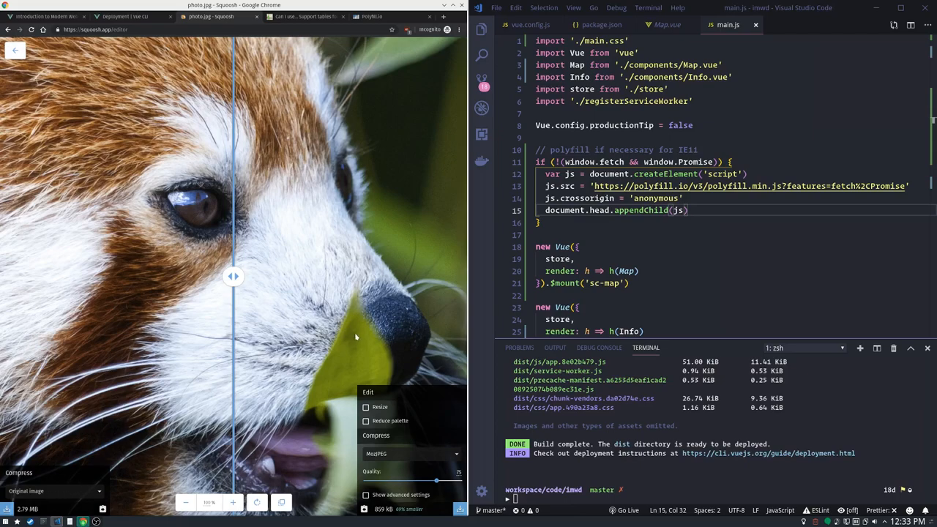
{"action": "mouse_move", "coordinate": [275, 356]}
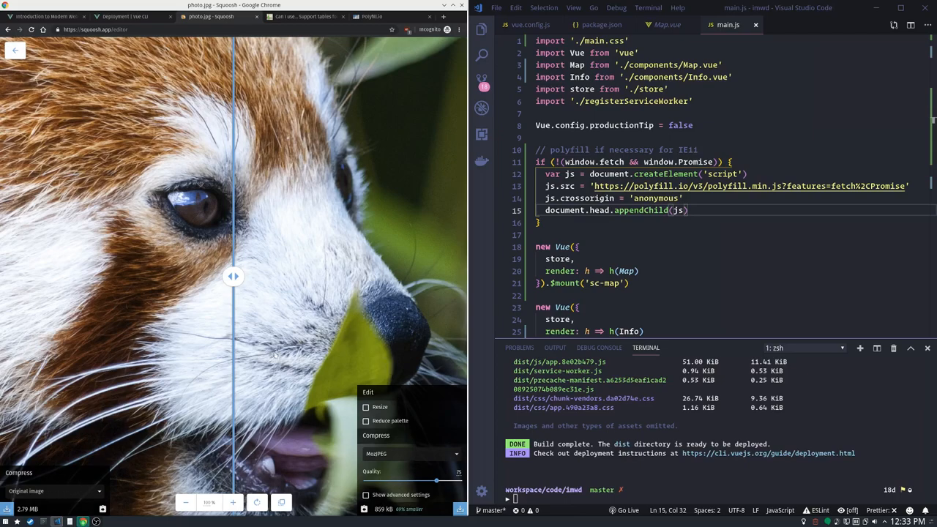
Compare the red panda photo's halves and settle on a lower MozJPEG compression quality.
{"action": "left_click_drag", "start_coordinate": [233, 275], "coordinate": [354, 275]}
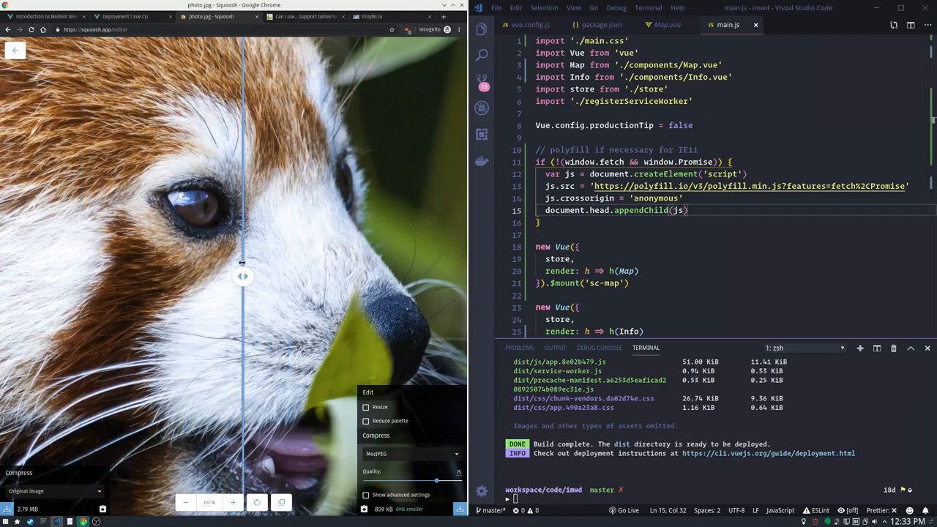
{"action": "left_click_drag", "start_coordinate": [241, 275], "coordinate": [209, 275]}
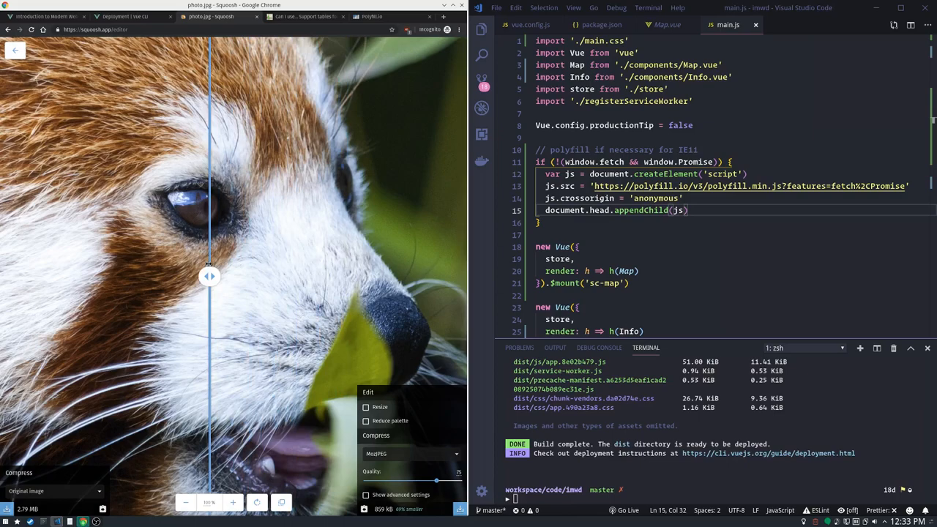
{"action": "left_click_drag", "start_coordinate": [209, 275], "coordinate": [227, 275]}
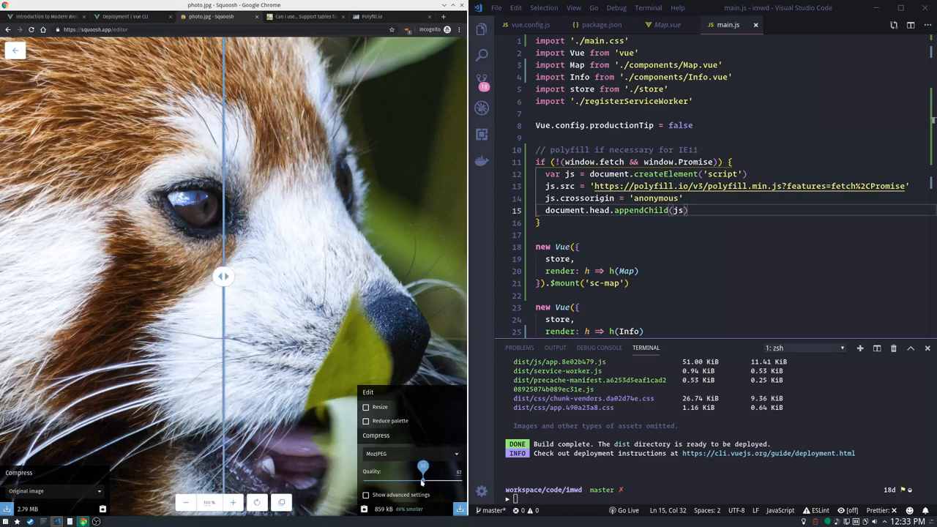
{"action": "left_click_drag", "start_coordinate": [423, 471], "coordinate": [416, 480]}
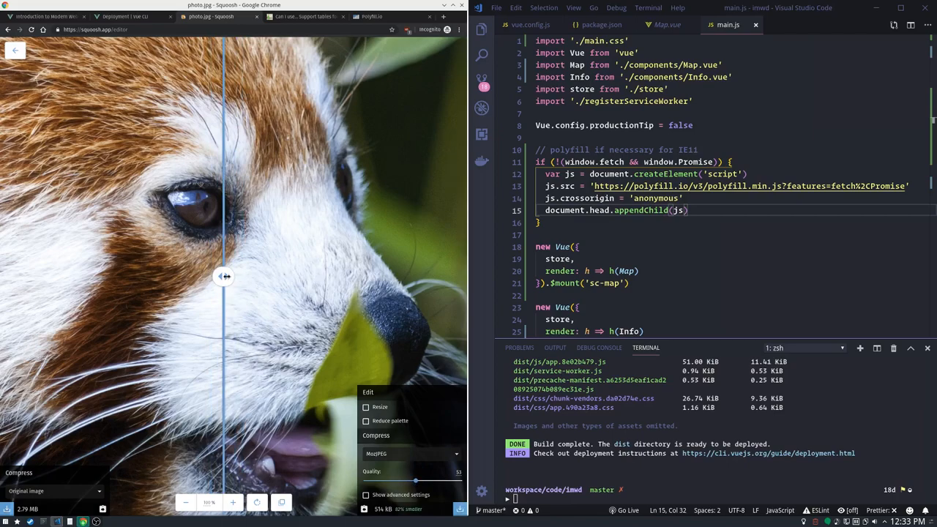
Slide the comparison divider across the panda's face to contrast compressed and original.
{"action": "left_click_drag", "start_coordinate": [225, 275], "coordinate": [112, 275]}
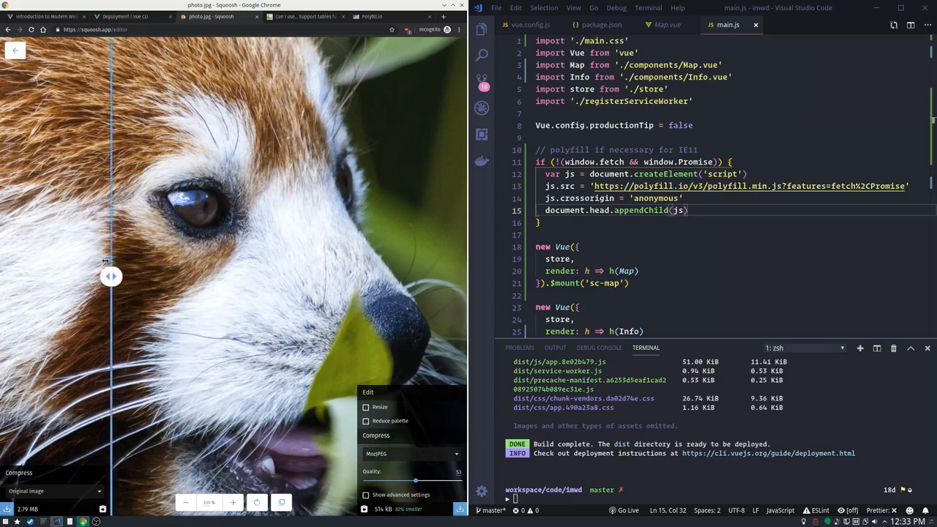
{"action": "left_click_drag", "start_coordinate": [110, 275], "coordinate": [375, 275]}
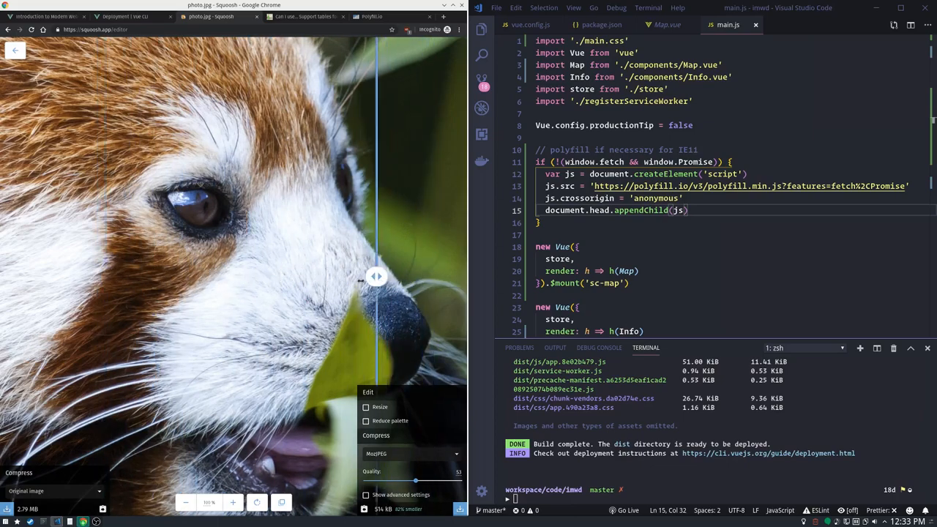
{"action": "left_click_drag", "start_coordinate": [378, 275], "coordinate": [284, 275]}
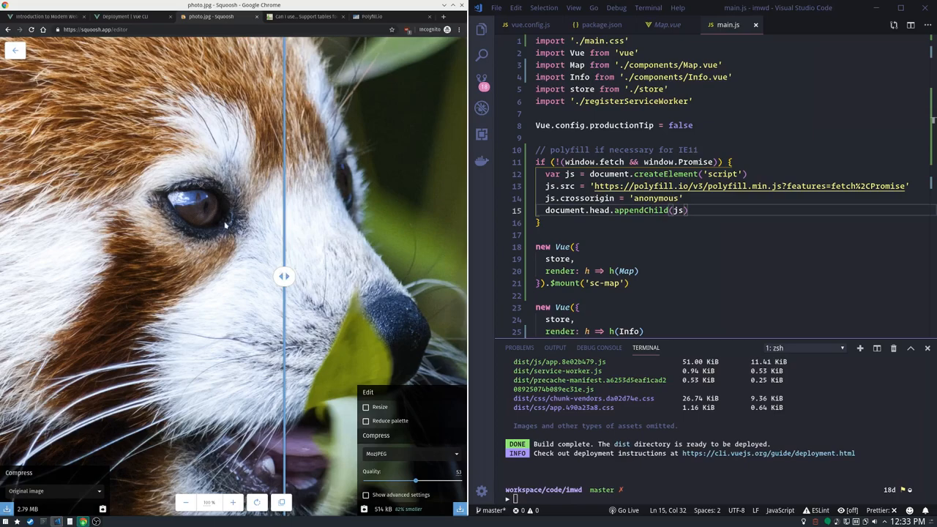
{"action": "mouse_move", "coordinate": [247, 219]}
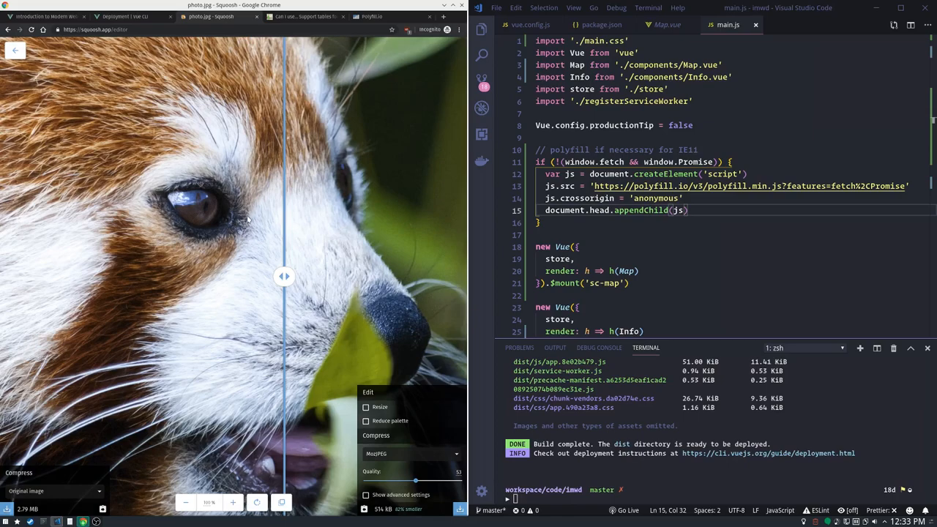
{"action": "mouse_move", "coordinate": [257, 149]}
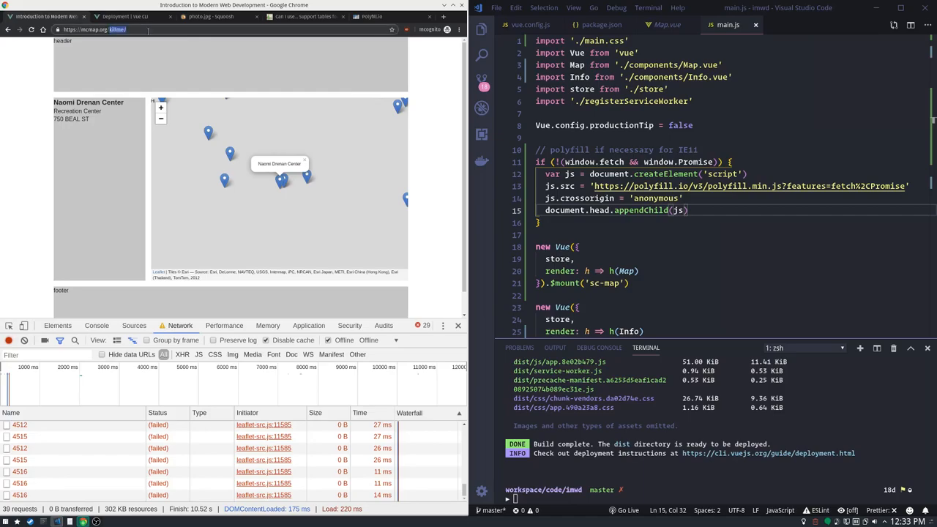
Navigate to the mcmap.org GeoPortal site by entering 'geoportal' in the address bar.
{"action": "type", "text": "geoportal"}
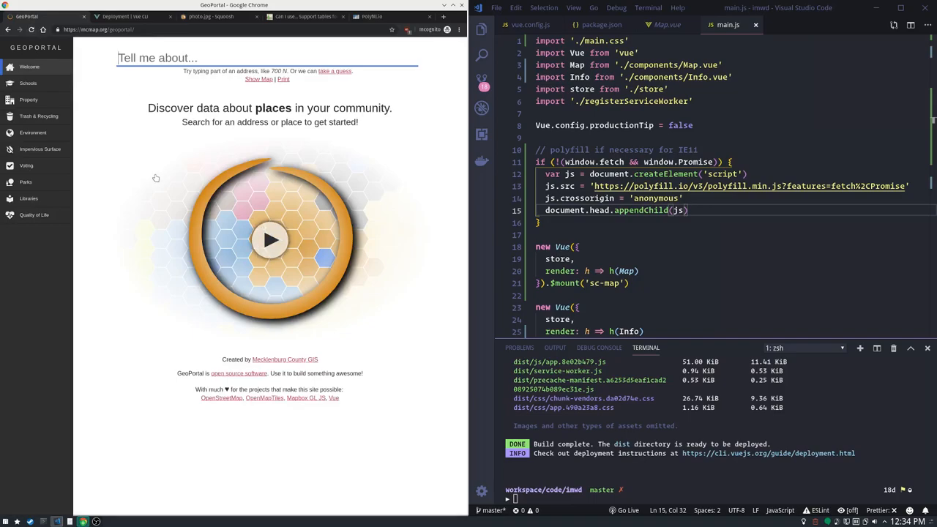
With DevTools open, toggle Show Map and look up address 5501 Josh Birmingham Py.
{"action": "key", "text": "F12"}
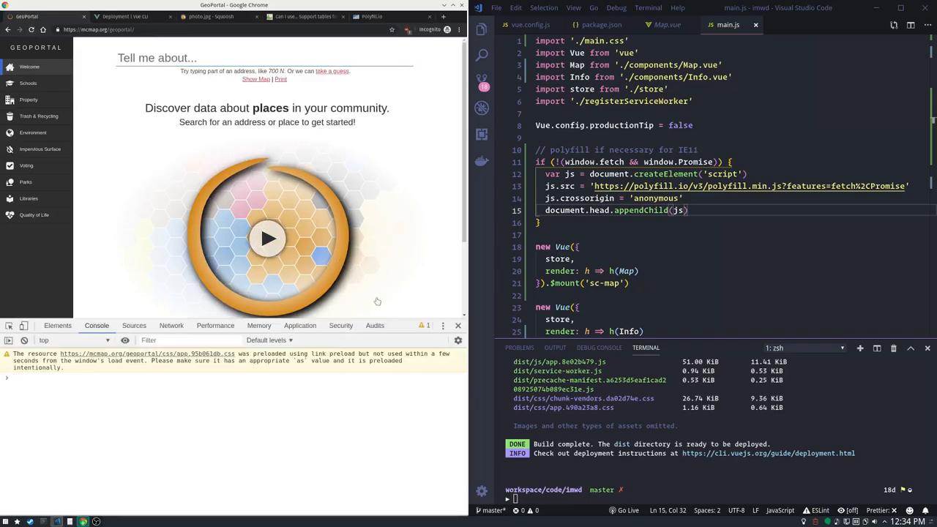
{"action": "left_click", "coordinate": [256, 79]}
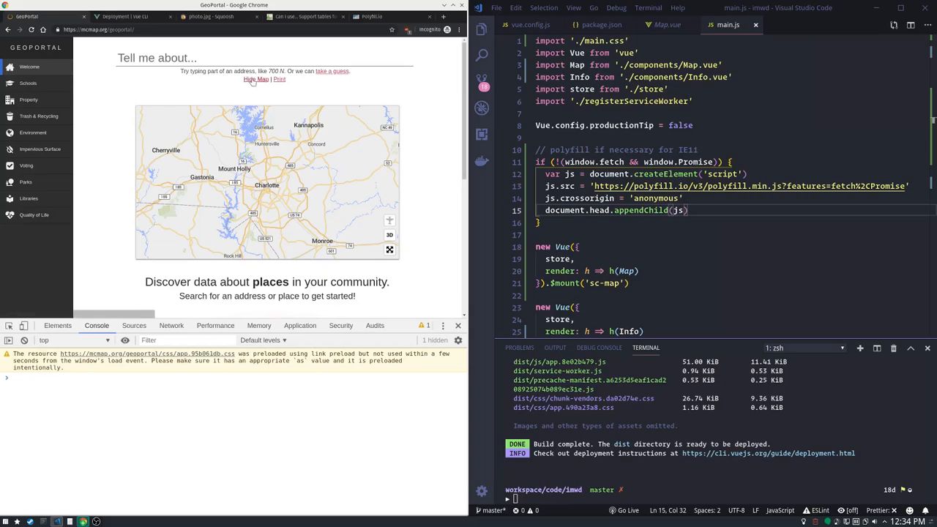
{"action": "left_click", "coordinate": [255, 79]}
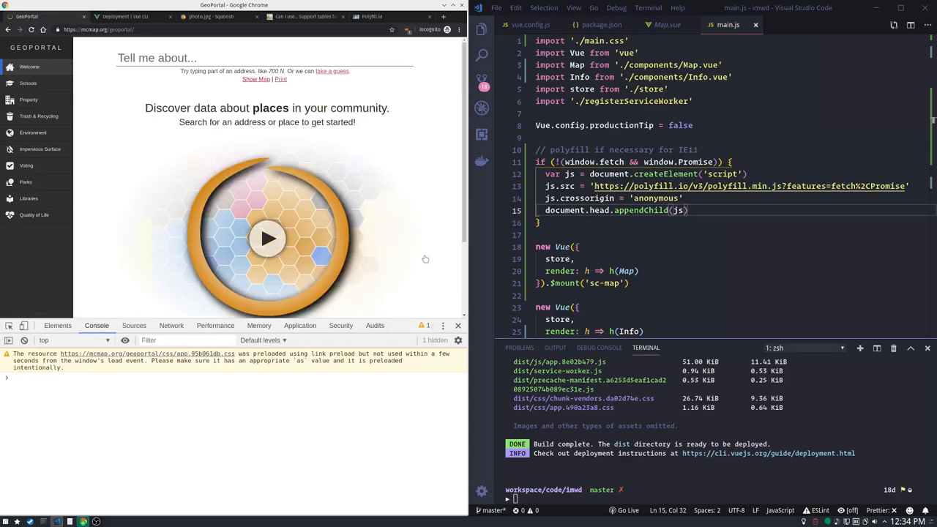
{"action": "left_click", "coordinate": [212, 58]}
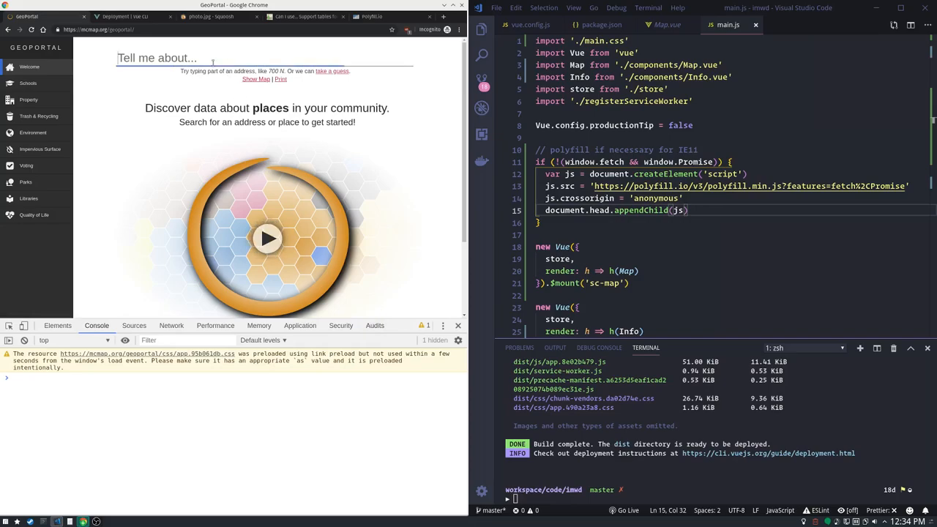
{"action": "type", "text": "5501 JOSH BIRMINGHAM PY CHARLOTTE NC 28..."}
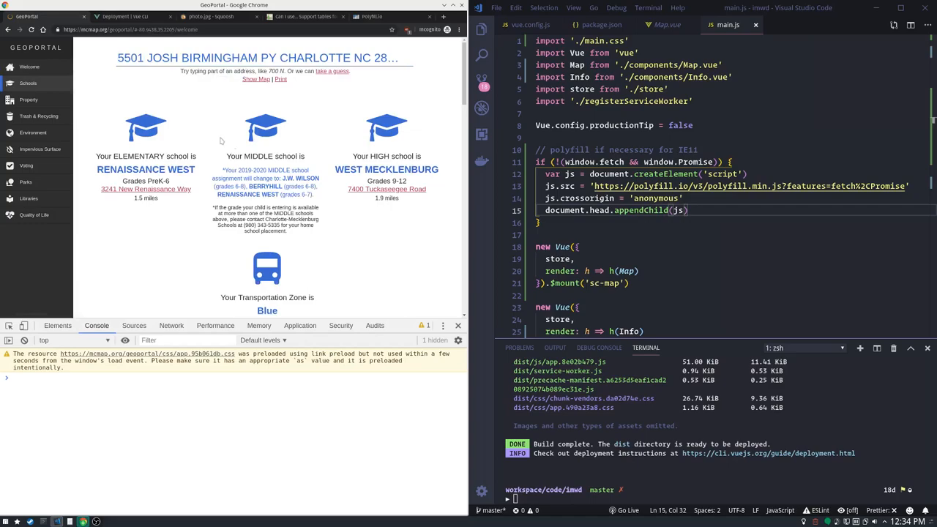
{"action": "scroll", "scroll_direction": "down", "scroll_amount": 3}
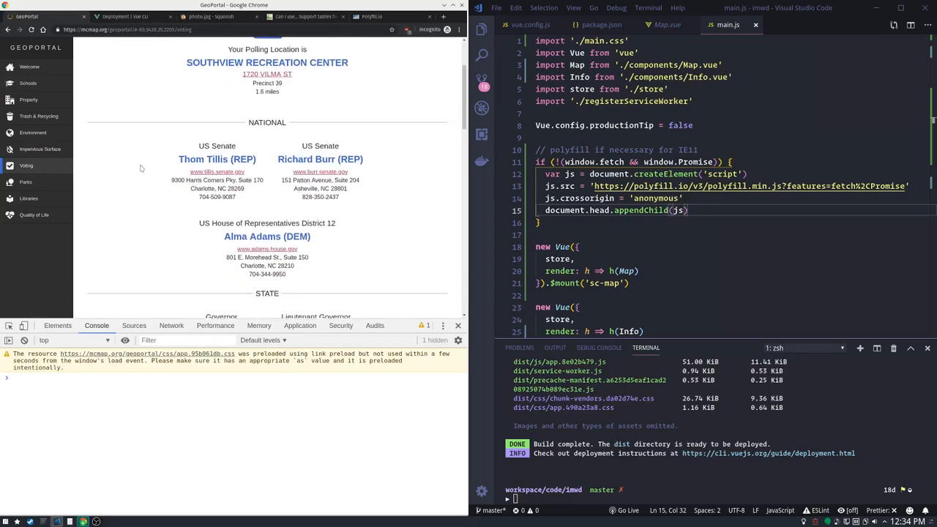
Browse the address's Environment details, then run a Lighthouse audit of the GeoPortal site.
{"action": "left_click", "coordinate": [33, 131]}
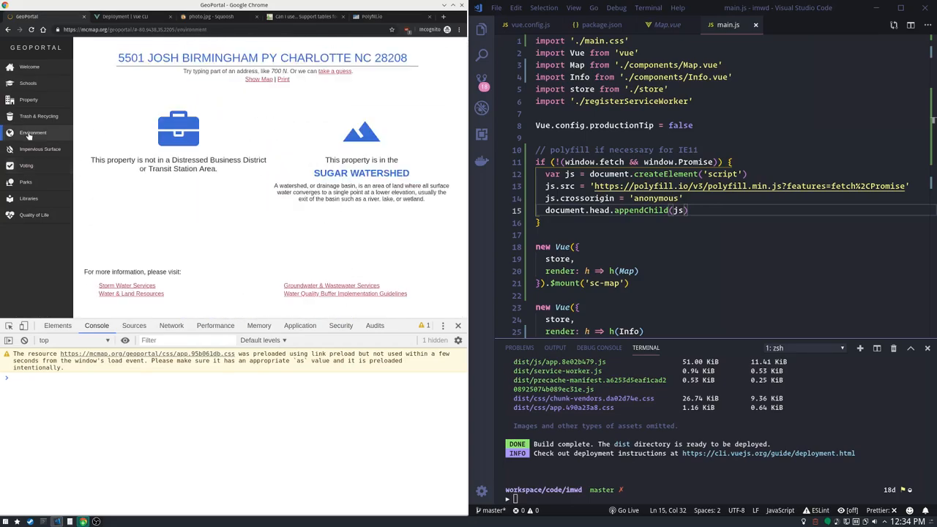
{"action": "scroll", "scroll_direction": "down", "scroll_amount": 3}
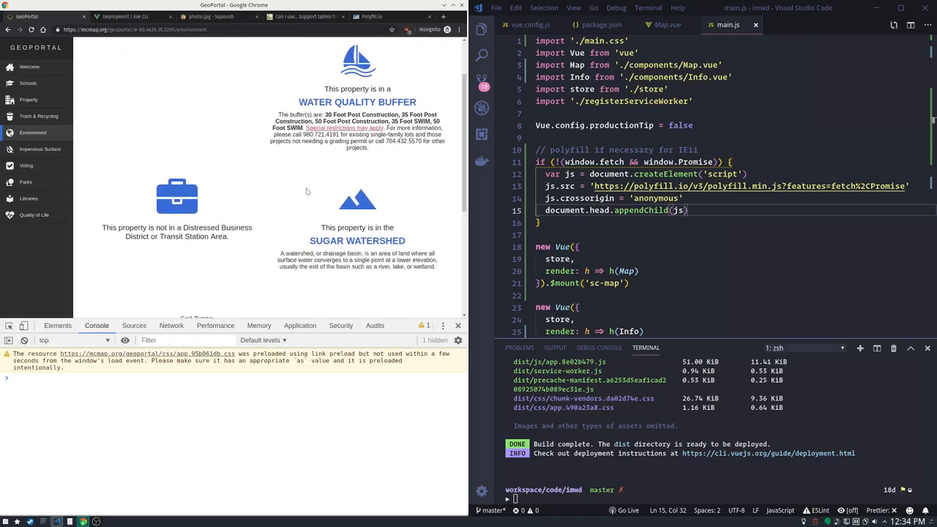
{"action": "scroll", "scroll_direction": "down", "scroll_amount": 3}
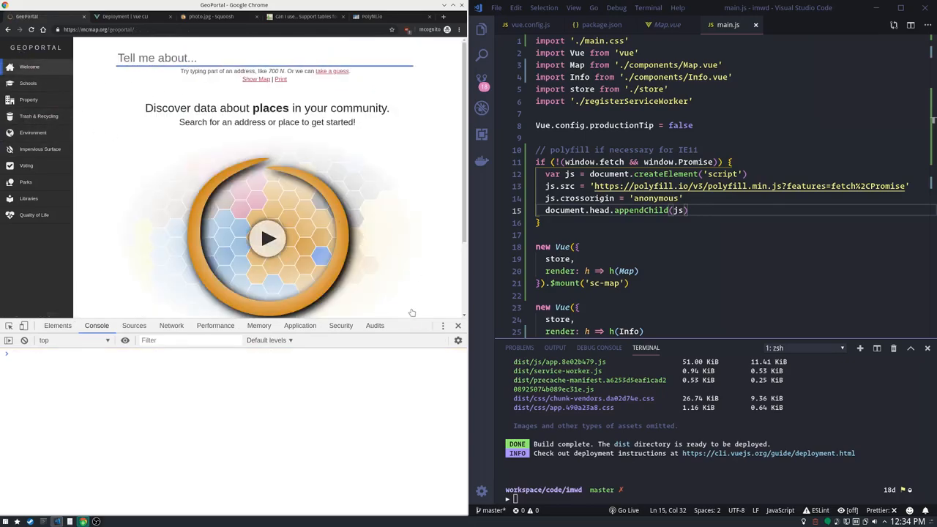
{"action": "left_click", "coordinate": [374, 324]}
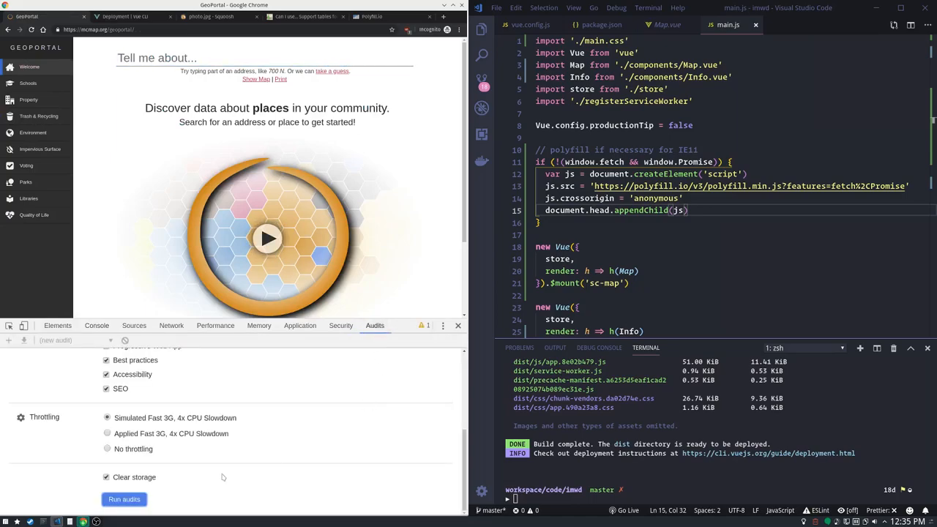
{"action": "left_click", "coordinate": [123, 497]}
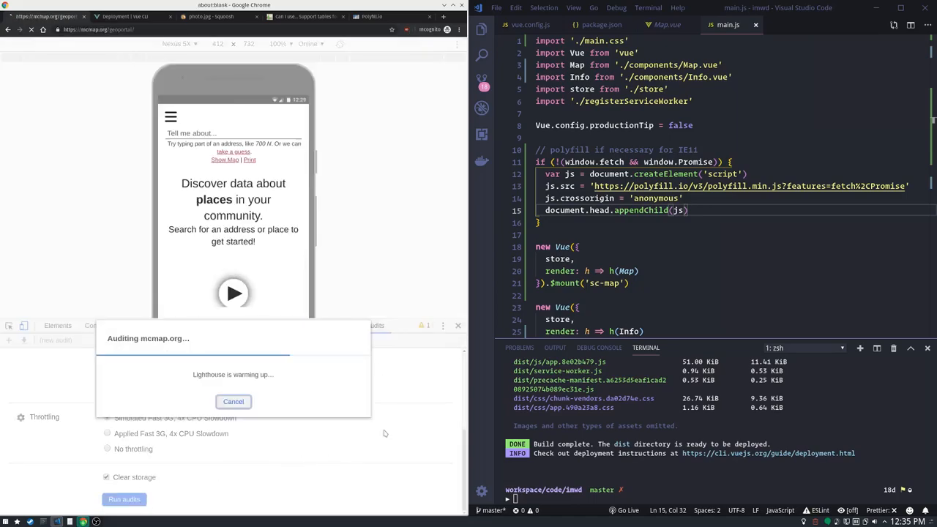